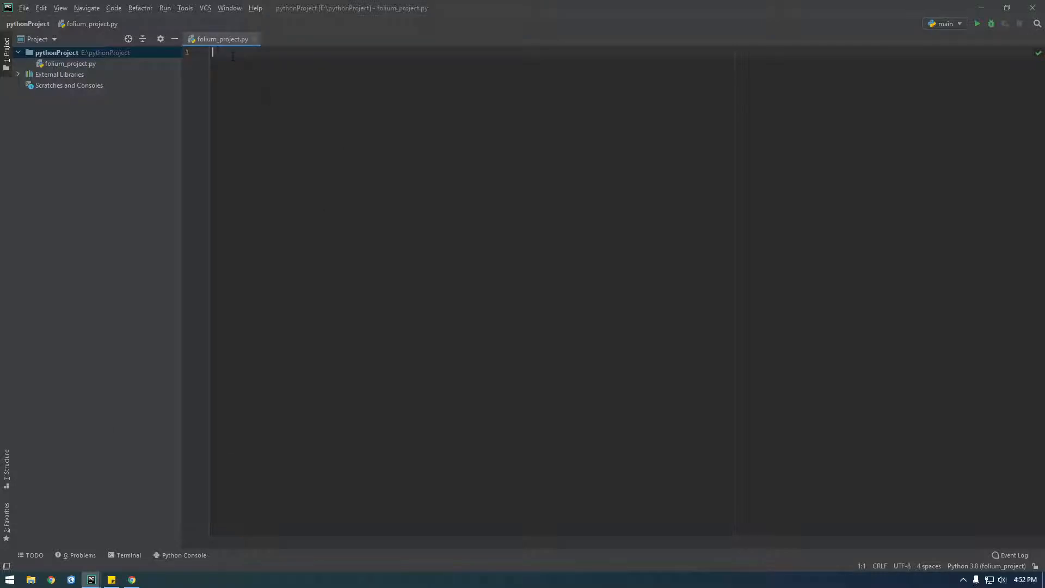
Start folium_project.py with 'import folium' followed by fresh blank lines
text(import folium)
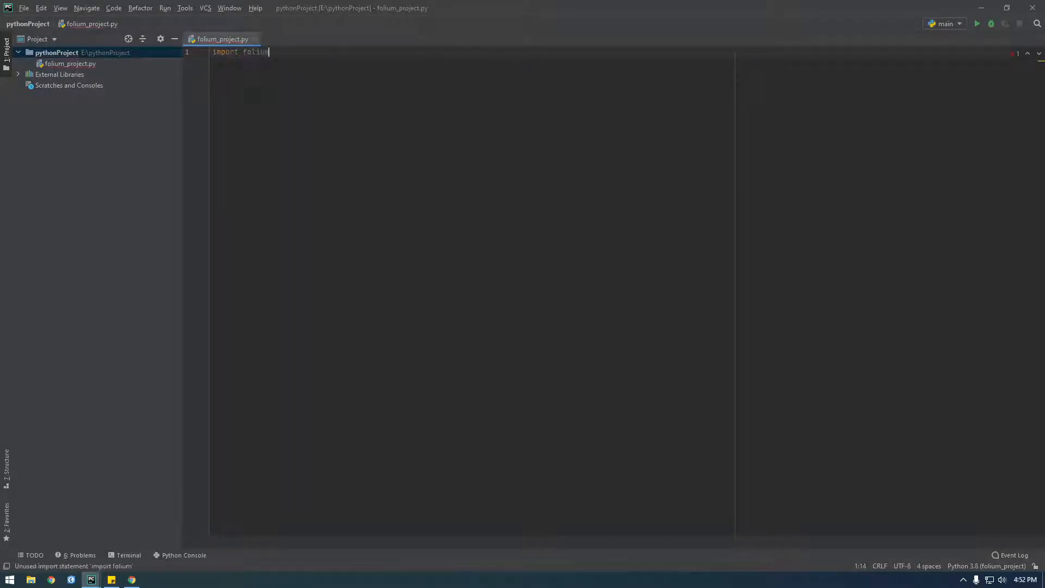
key(enter)
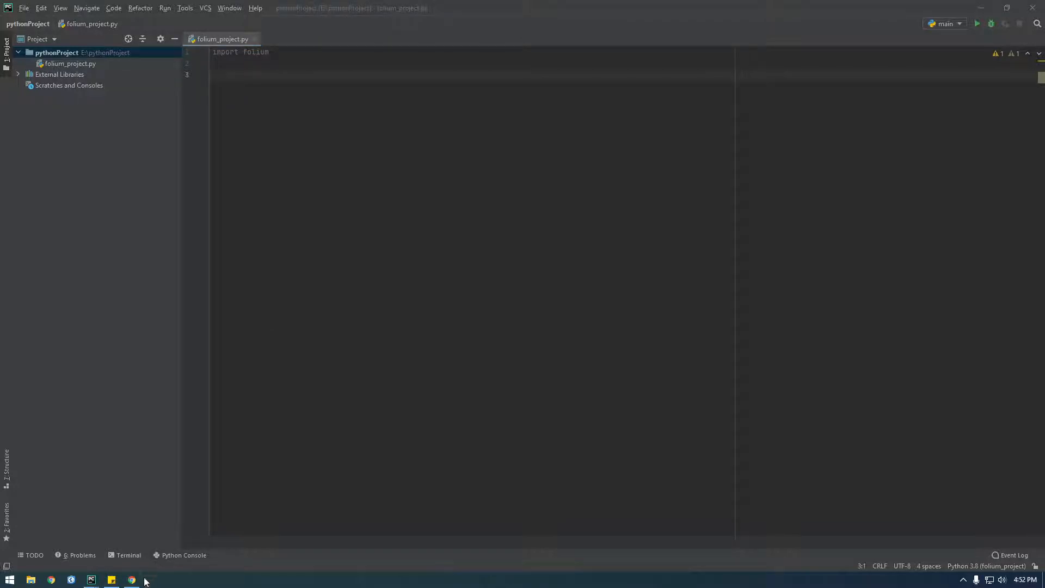
click(131, 579)
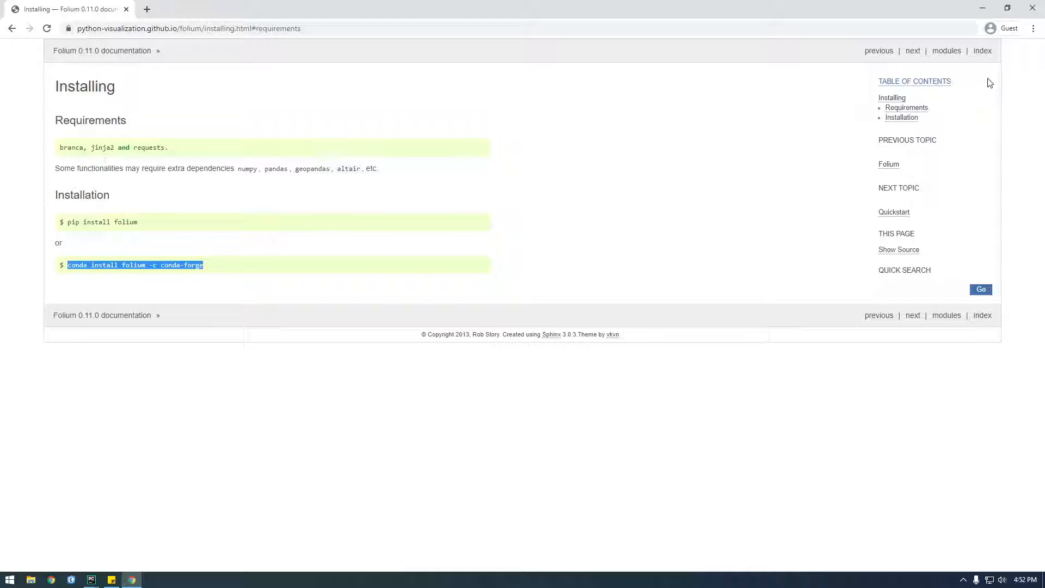
click(888, 164)
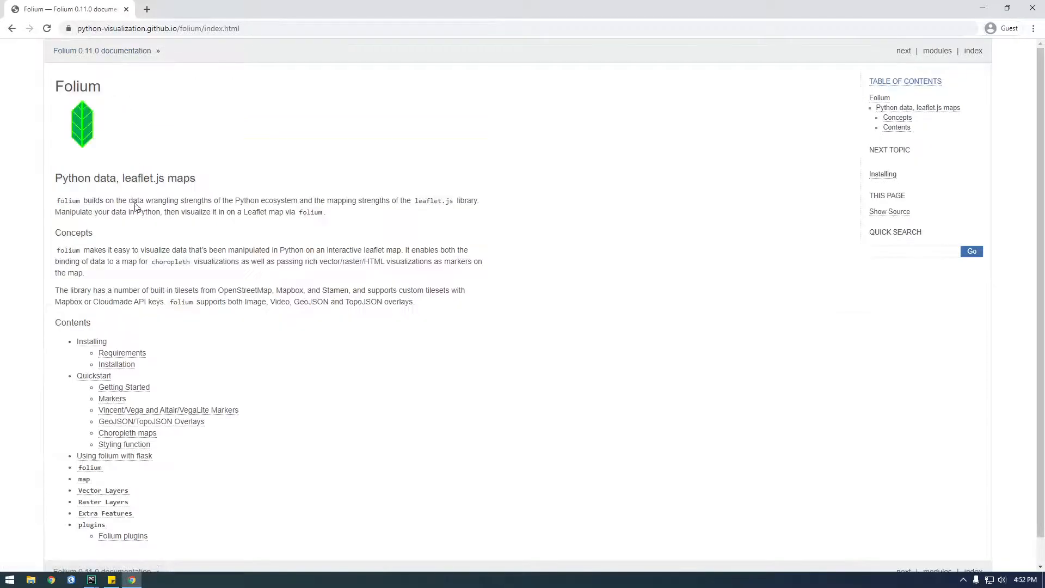
click(93, 375)
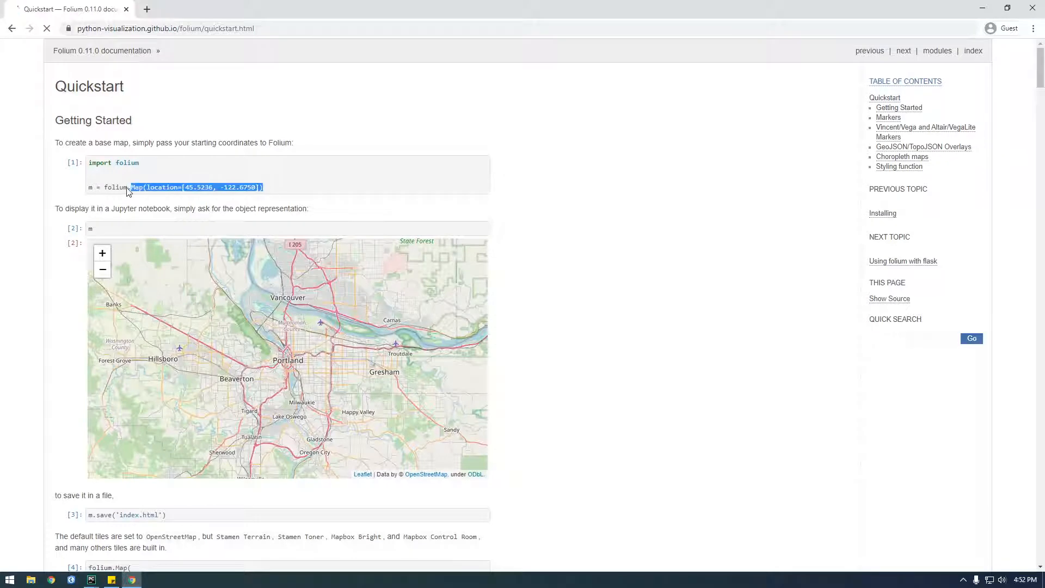
right_click(127, 188)
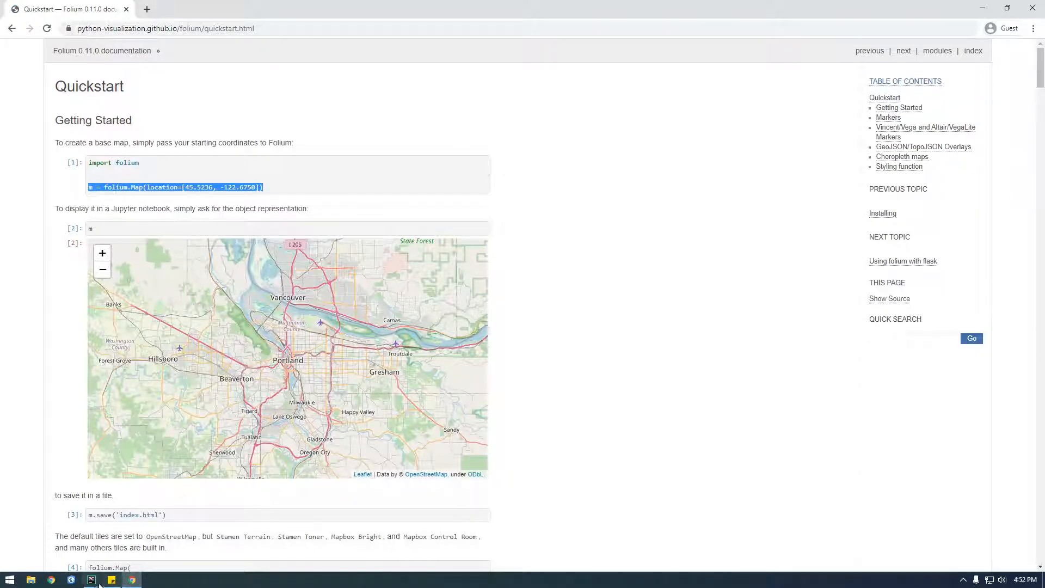
click(91, 579)
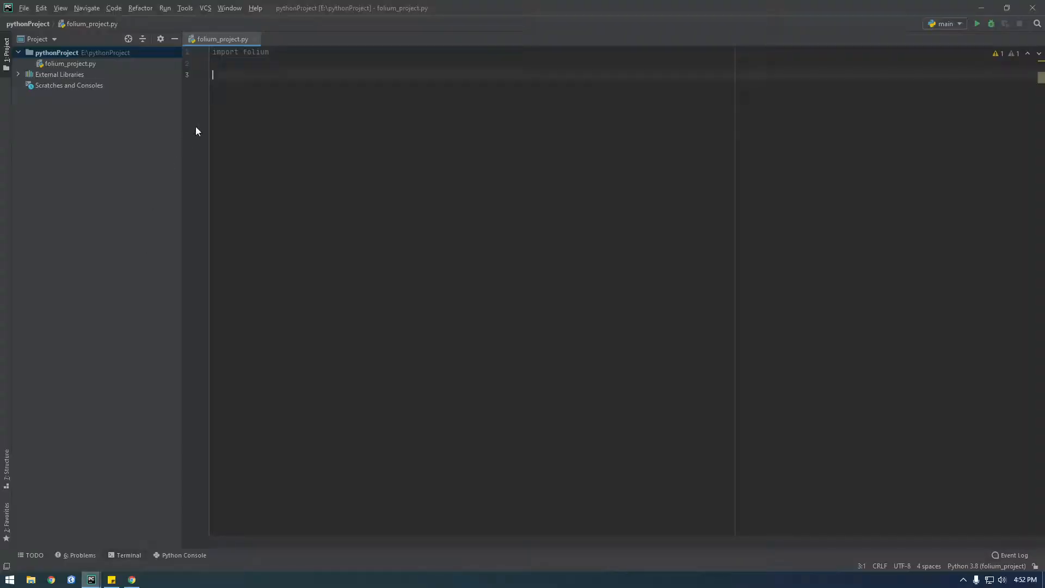
Add m = folium.Map(location=[45.5236, -122.6750]) and copy m.save('index.html') from the Quickstart docs
text(m = folium.Map(location=[45.5236, -122.6750]))
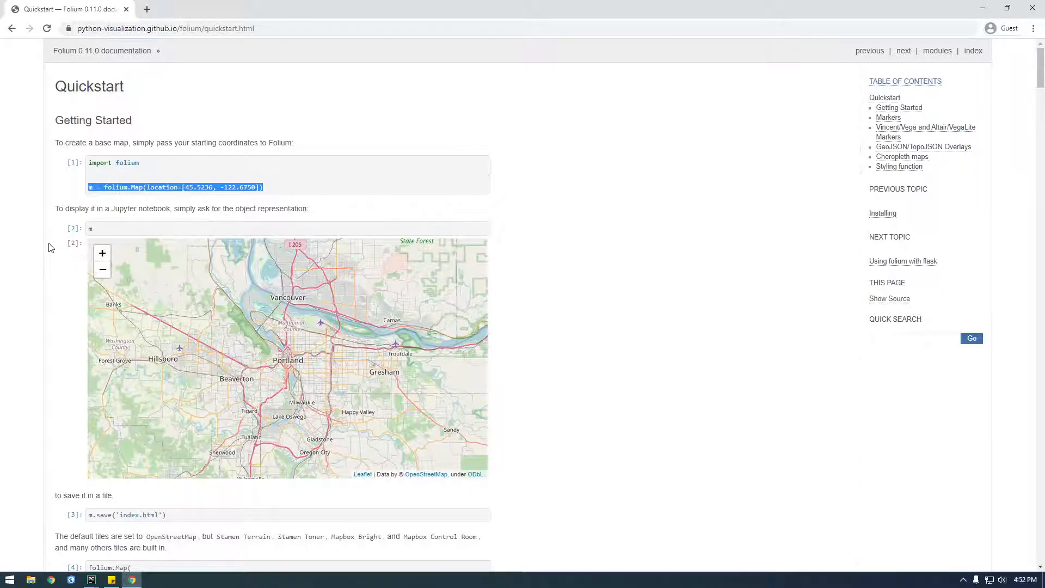
scroll(down, 3)
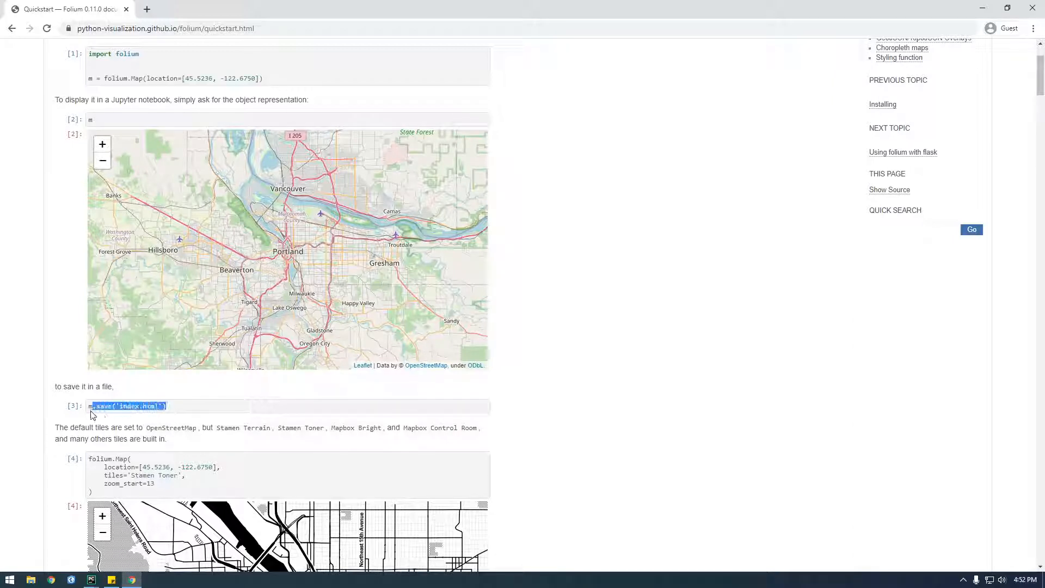
right_click(127, 406)
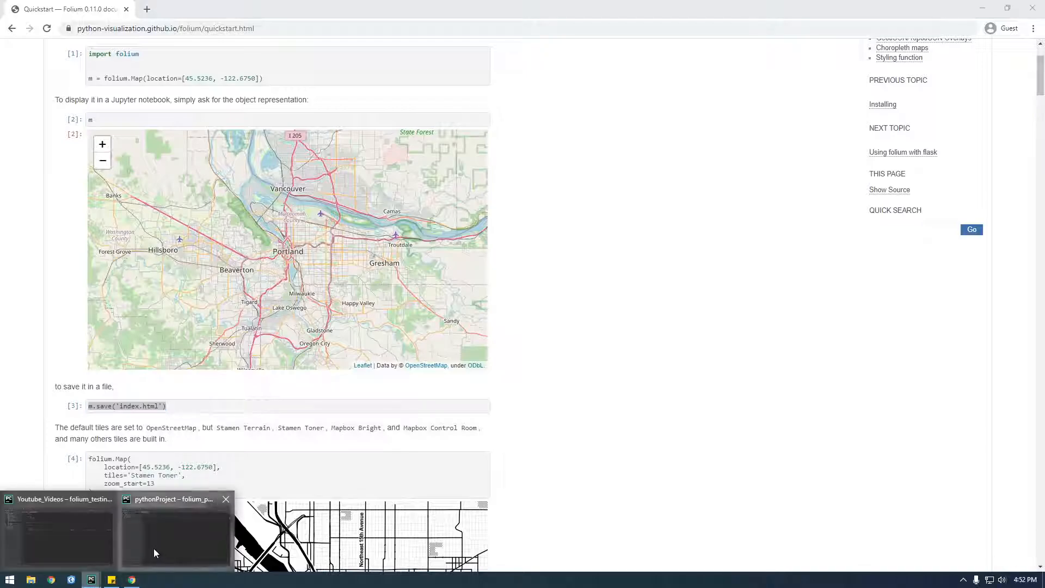
Paste the save call into the script and make it save to E:\pythonProject\index.html
click(174, 530)
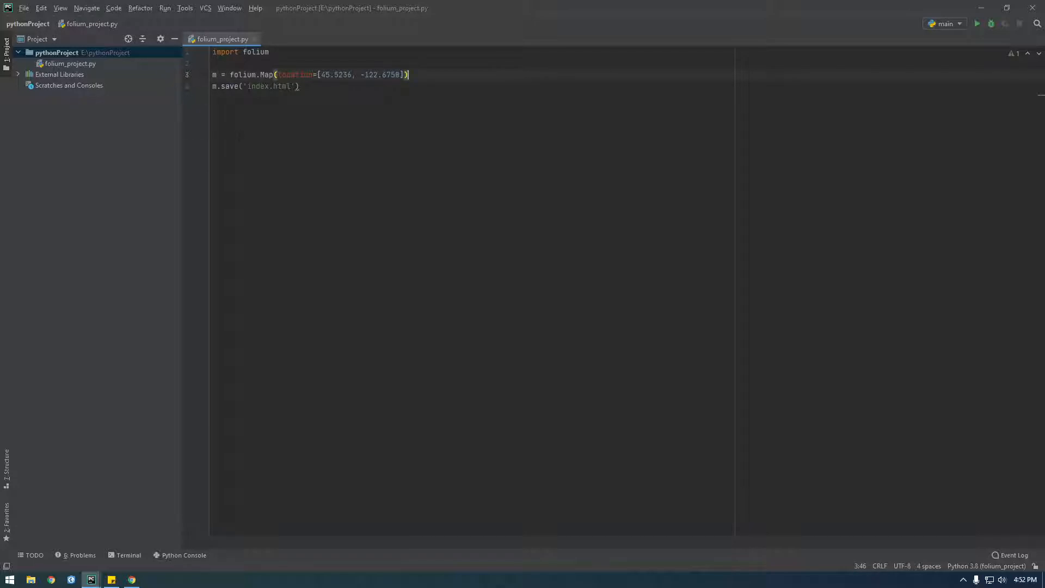
double_click(267, 86)
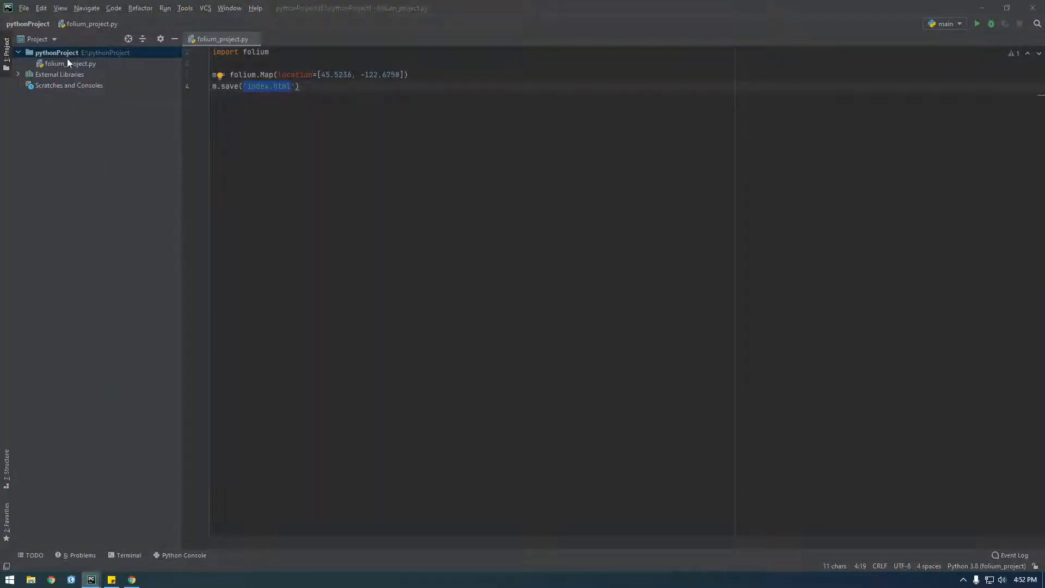
mouse_move(111, 58)
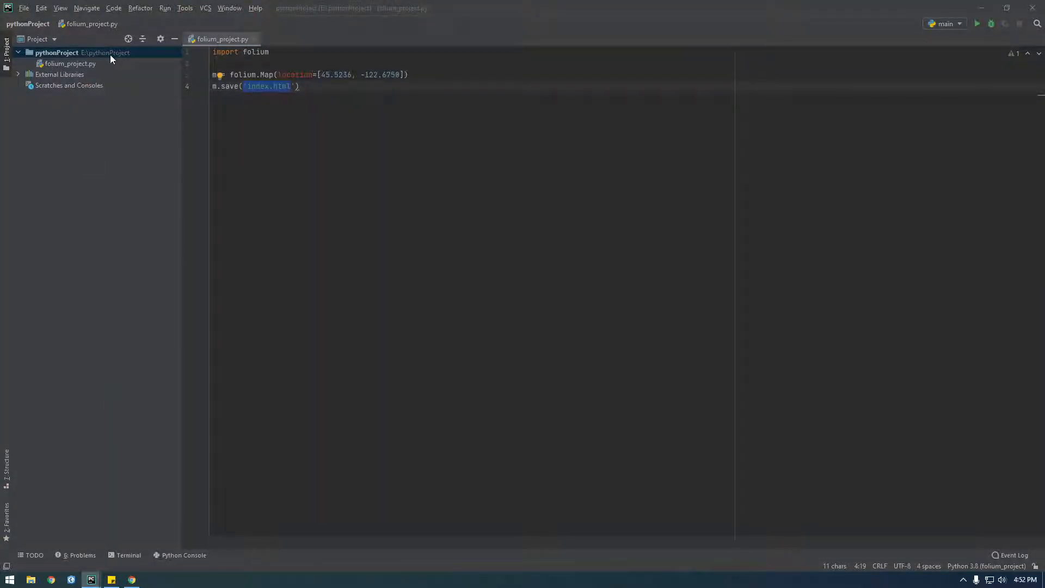
click(30, 579)
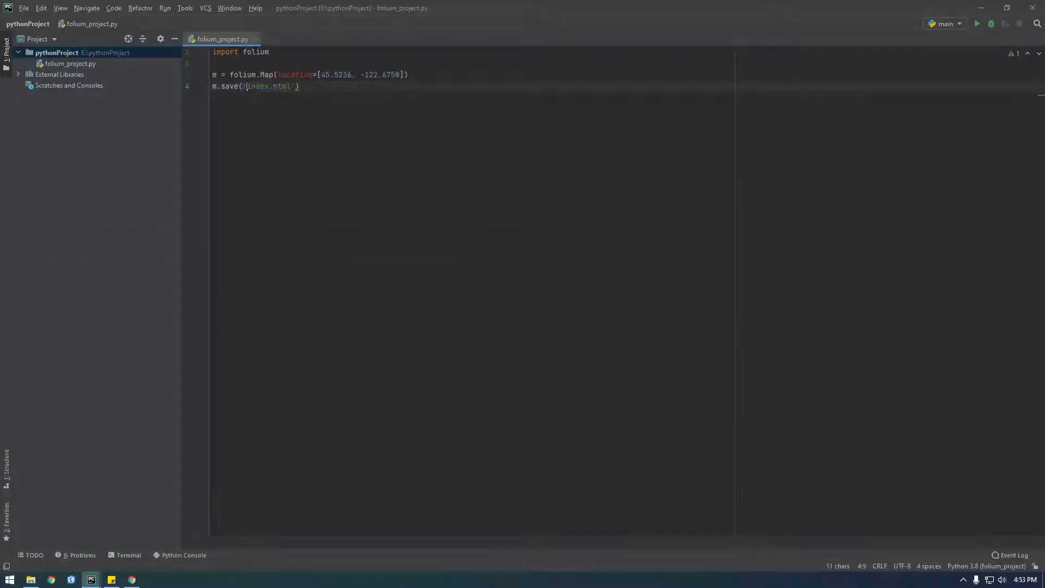
text(E:\pythonProject\)
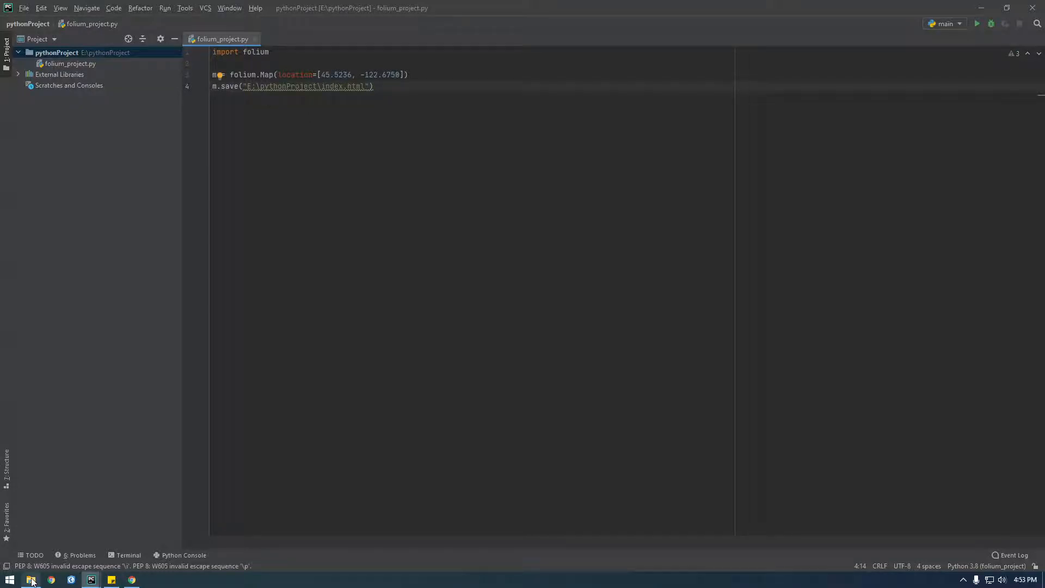
click(30, 579)
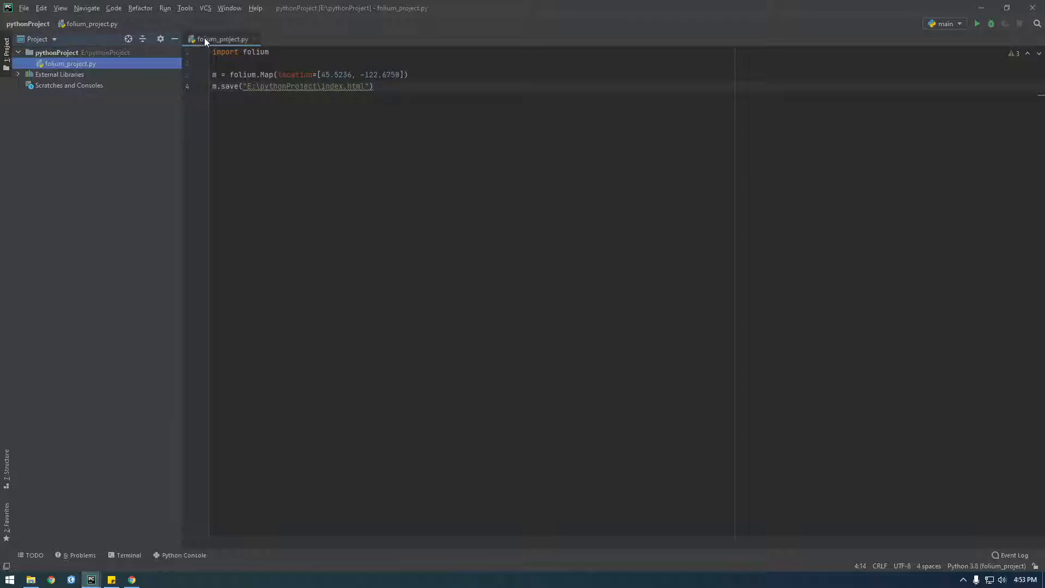
Run the script and open the generated index.html from pythonProject in Notepad++
click(976, 24)
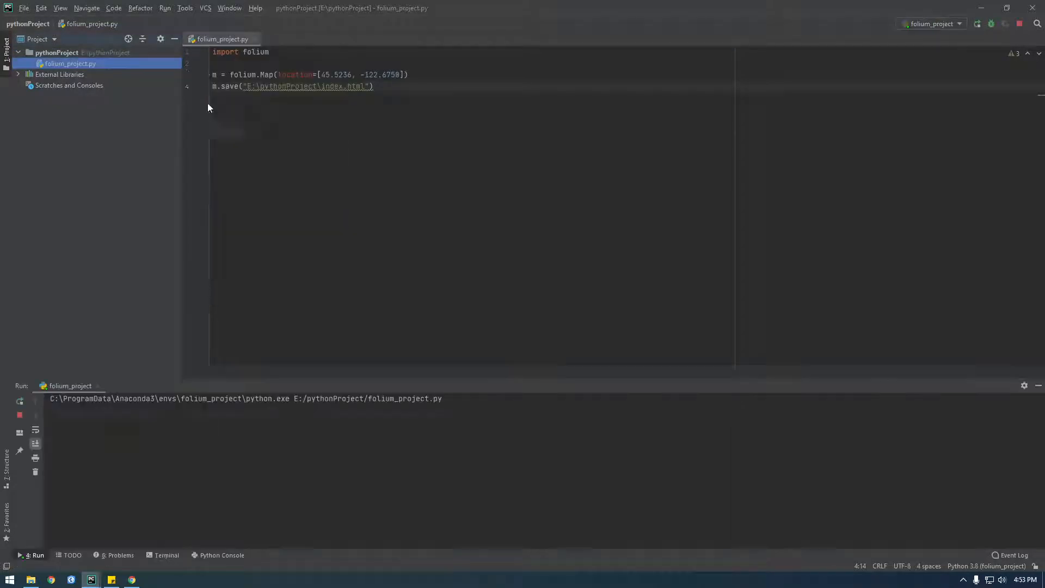
click(30, 579)
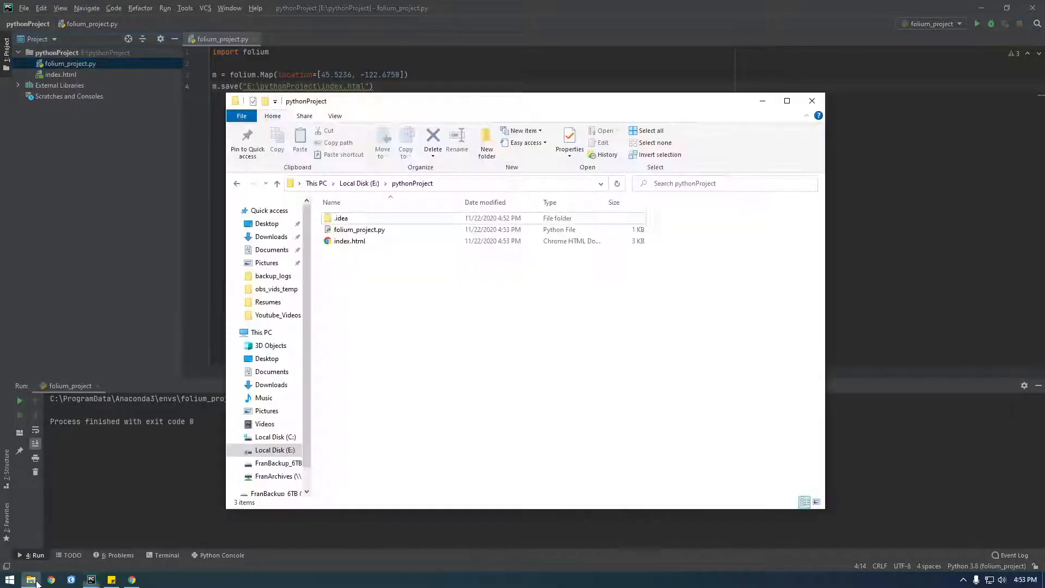
click(350, 240)
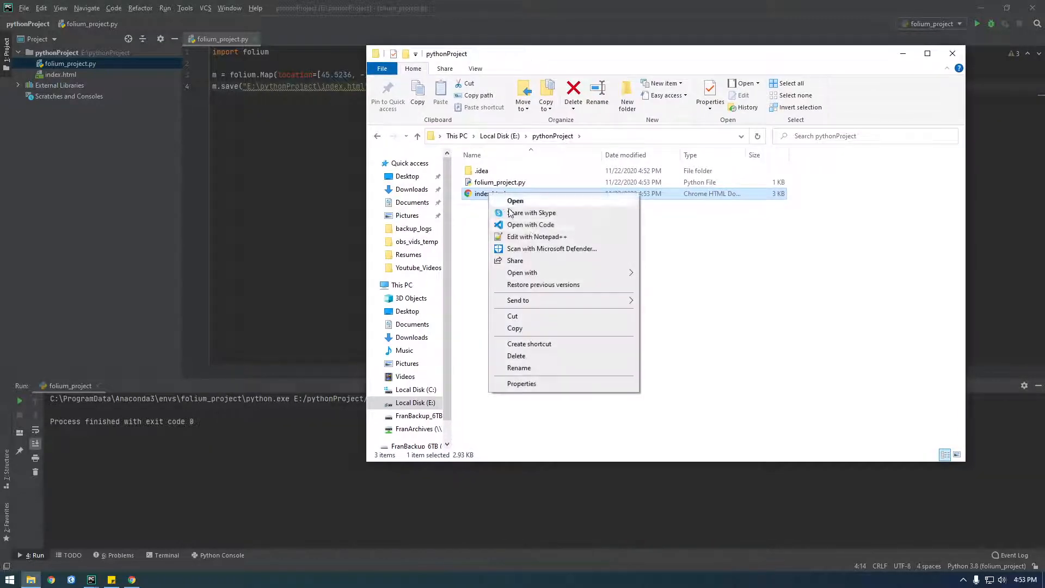
click(535, 237)
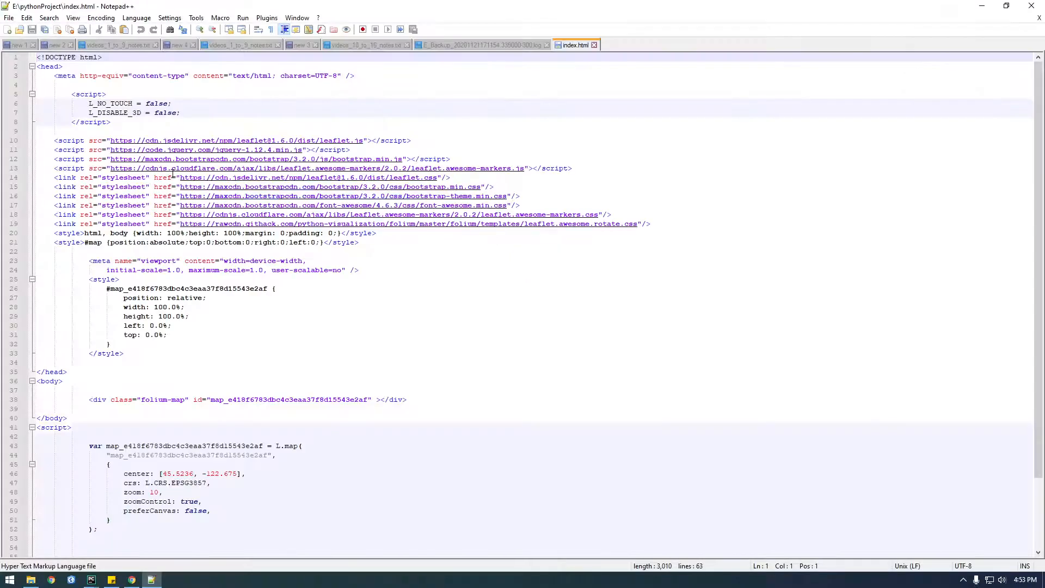
Review index.html's Leaflet links and map centre 45.5236, -122.675, then close Notepad++
scroll(down, 3)
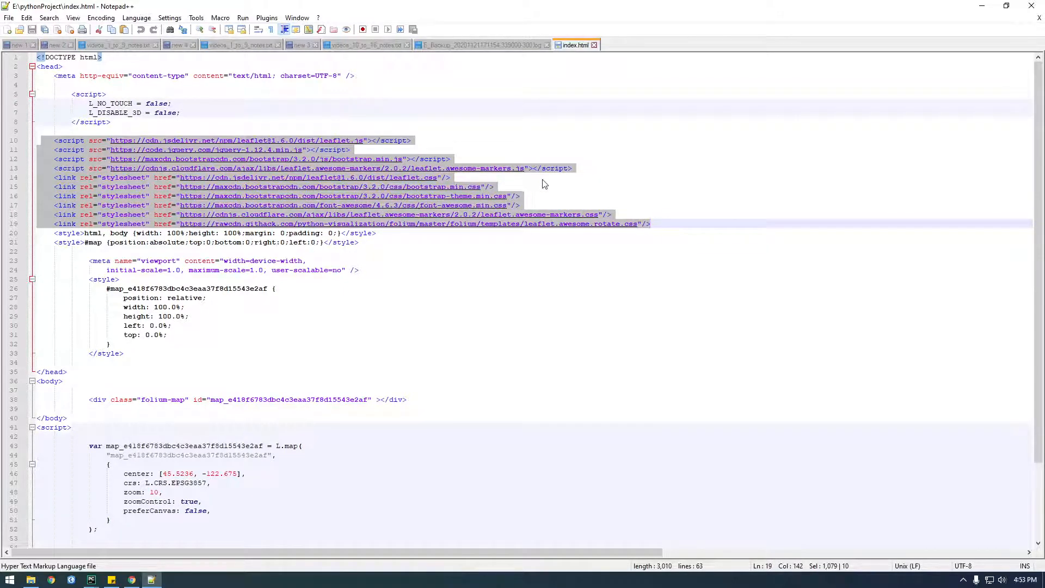
click(153, 178)
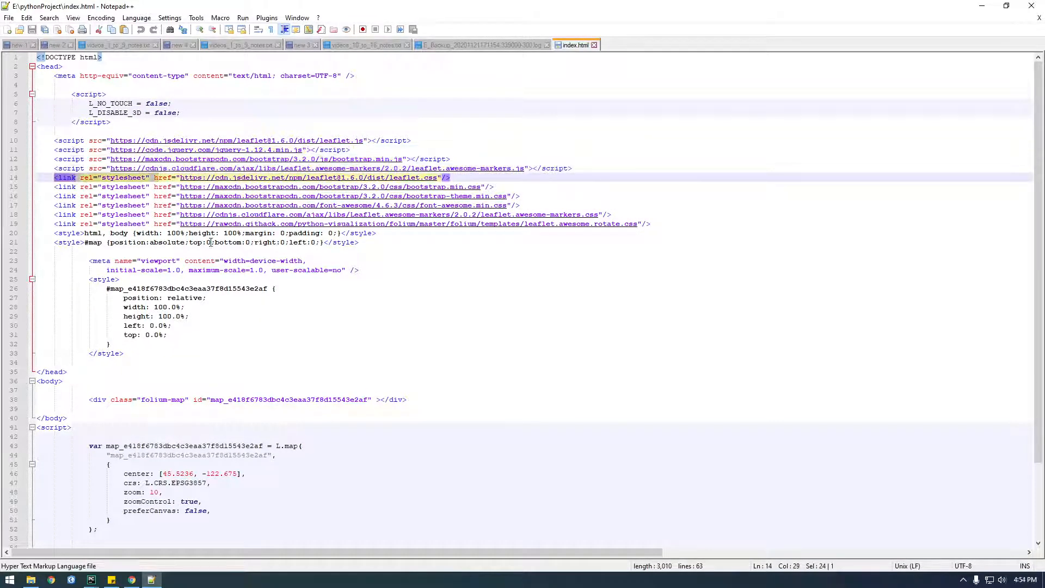
scroll(down, 3)
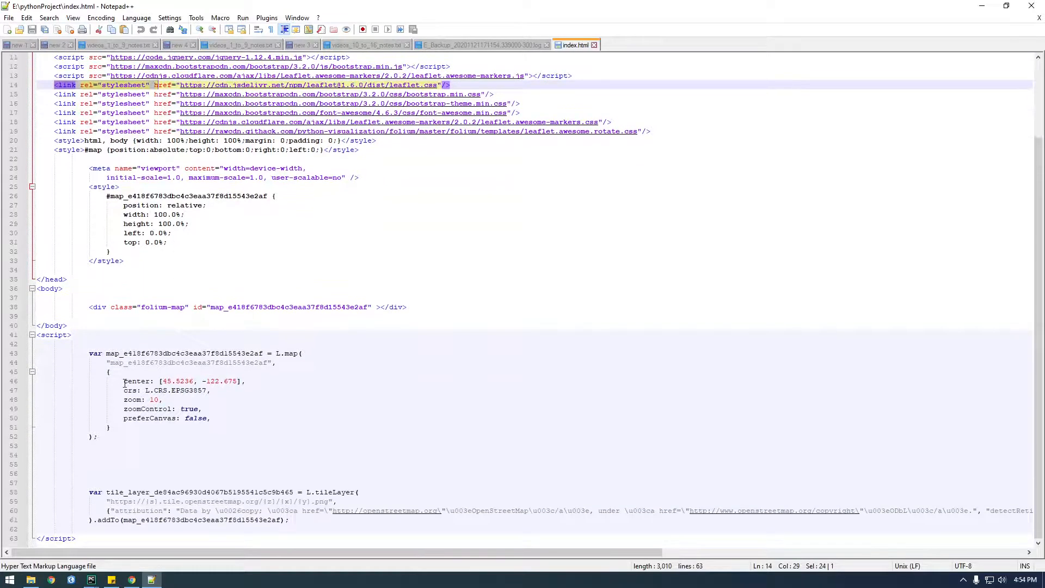
click(230, 380)
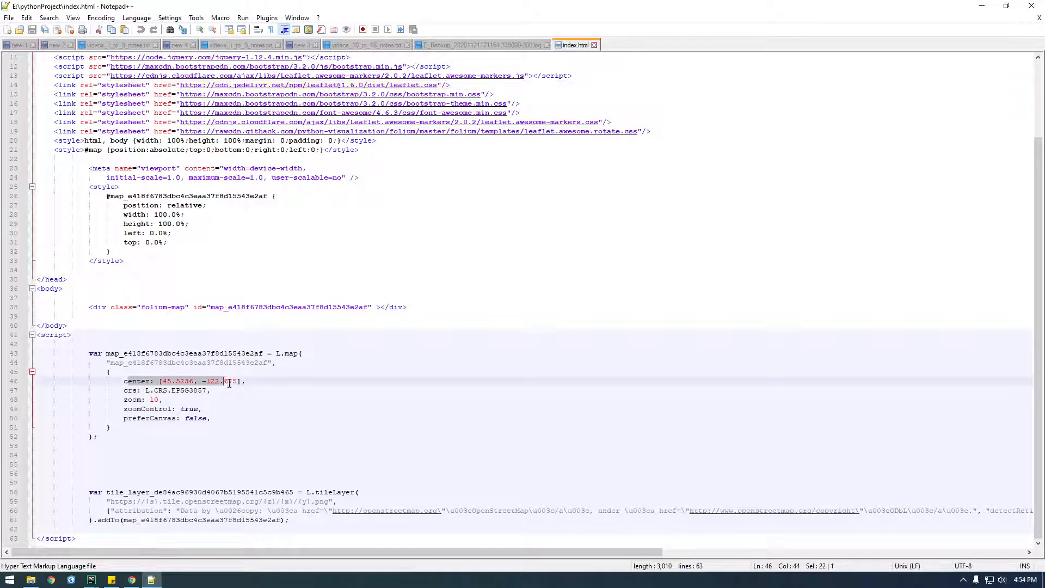
click(161, 445)
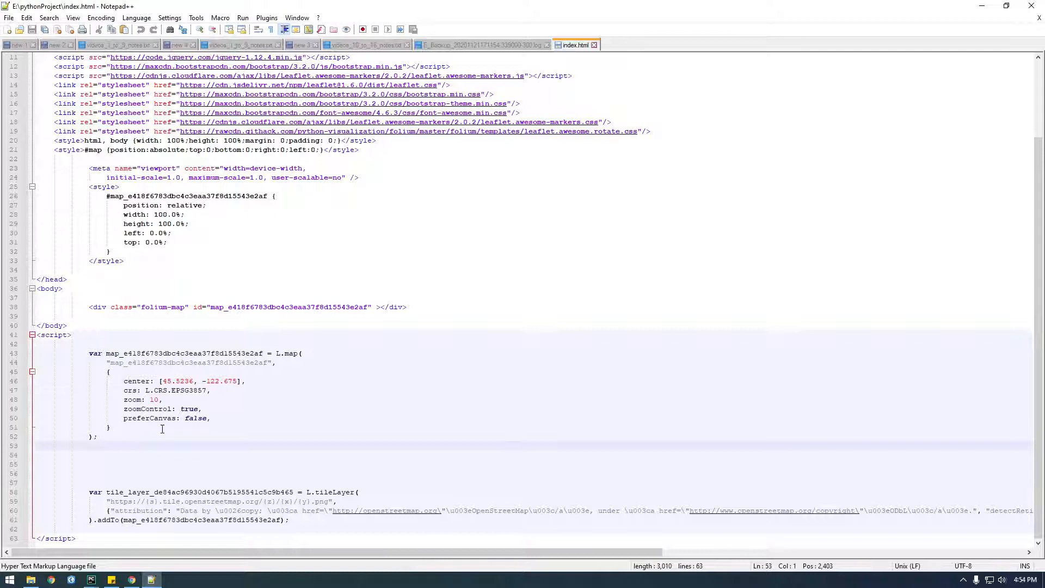
scroll(up, 3)
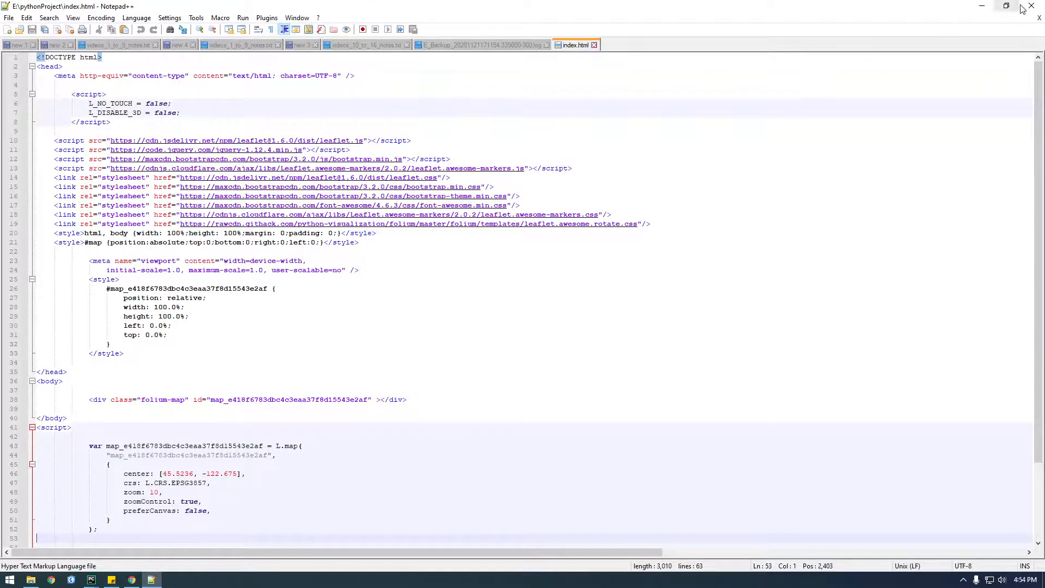
click(90, 578)
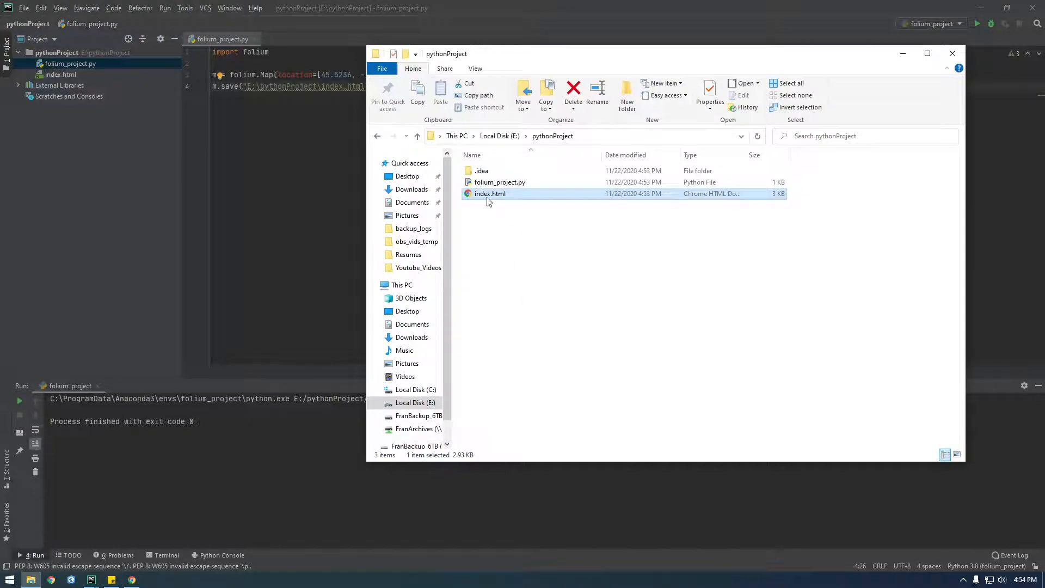
View the generated index.html map in Chrome zoomed out, then return to the PyCharm script
double_click(490, 194)
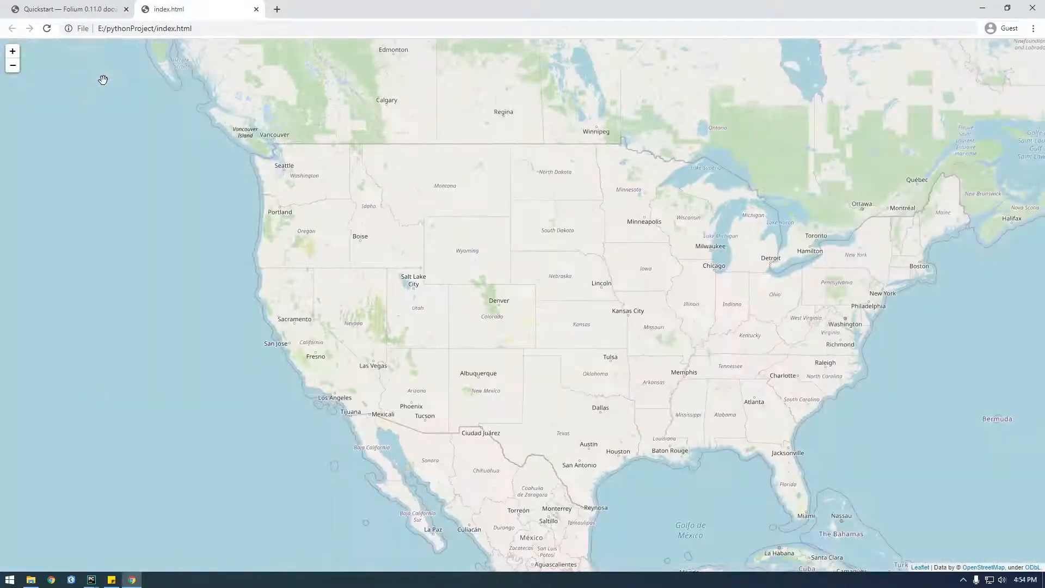
scroll(up, 3)
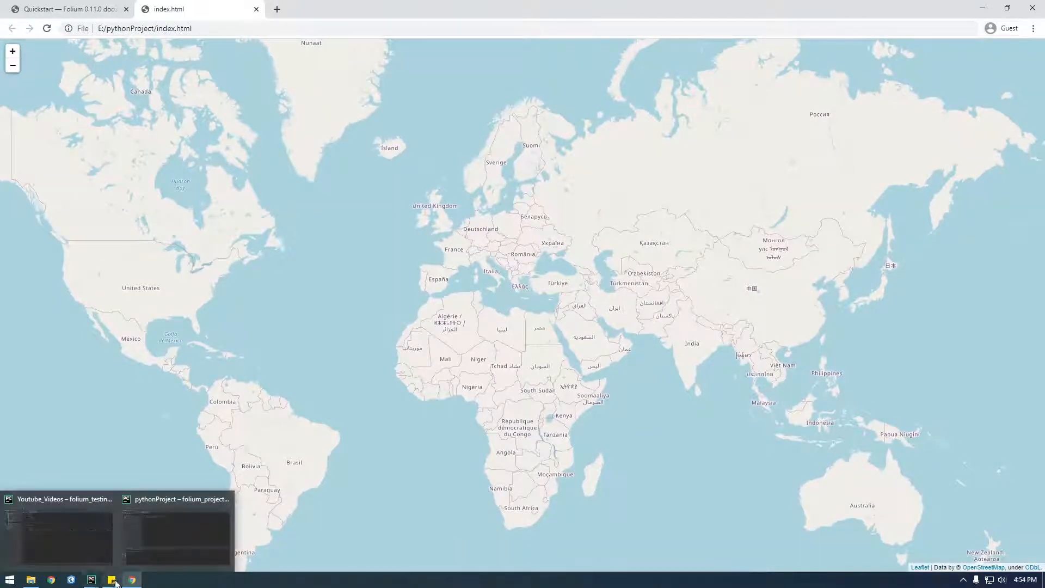
mouse_move(146, 567)
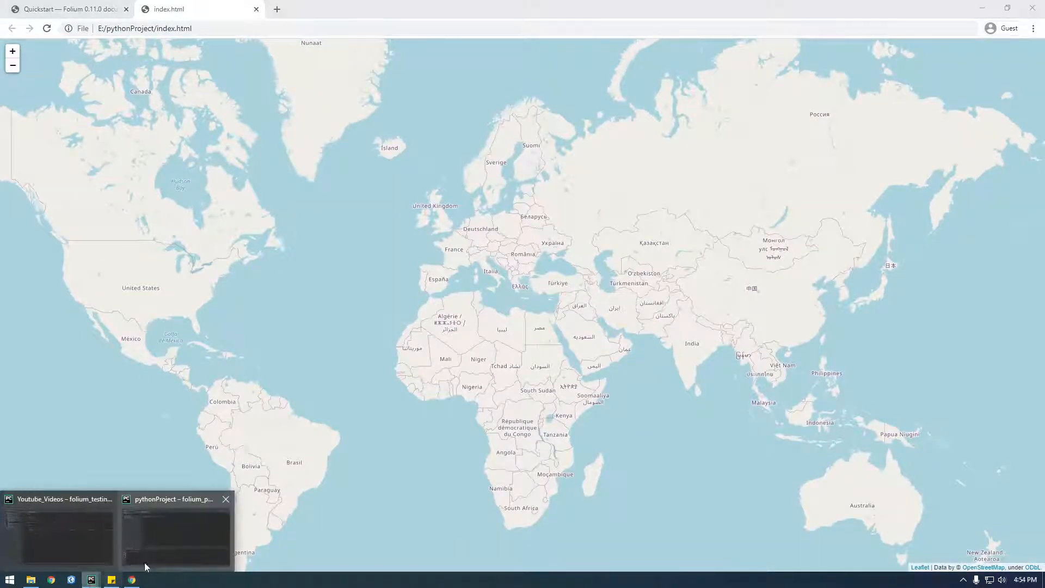
click(175, 530)
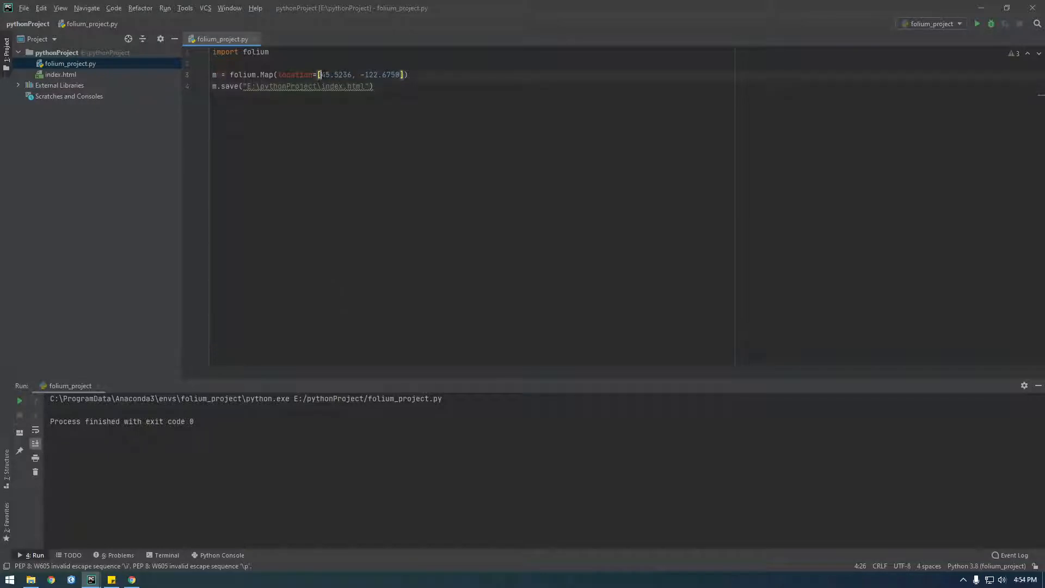
Change the folium.Map location coordinates to [37, 0]
double_click(379, 74)
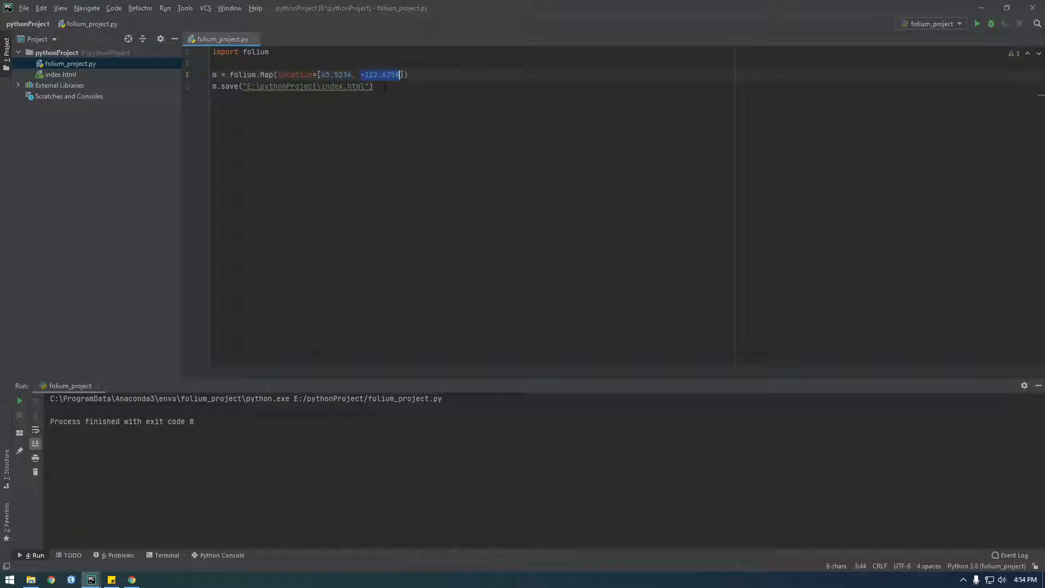
click(132, 579)
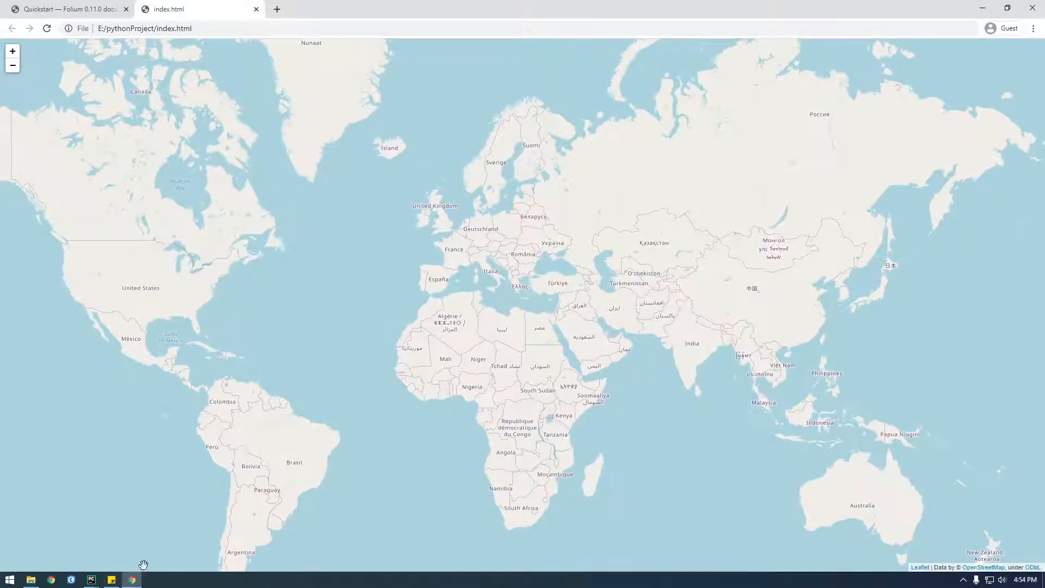
click(91, 579)
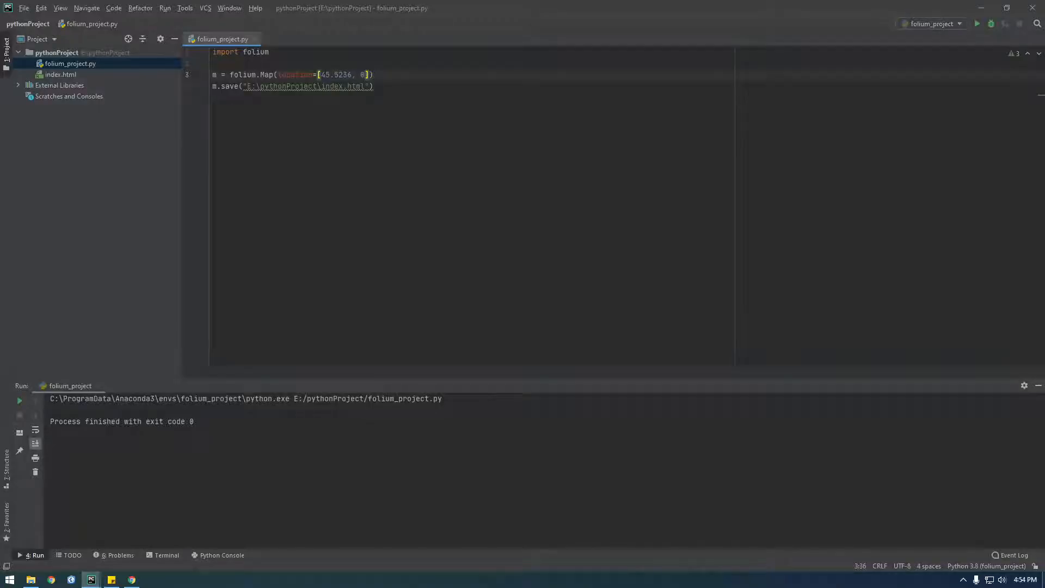
double_click(335, 74)
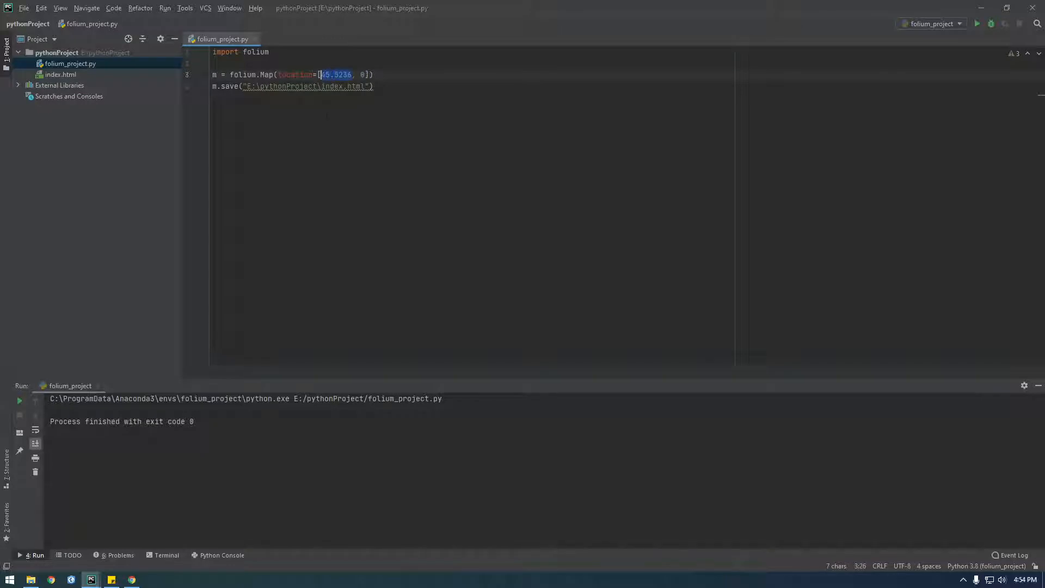
text(37)
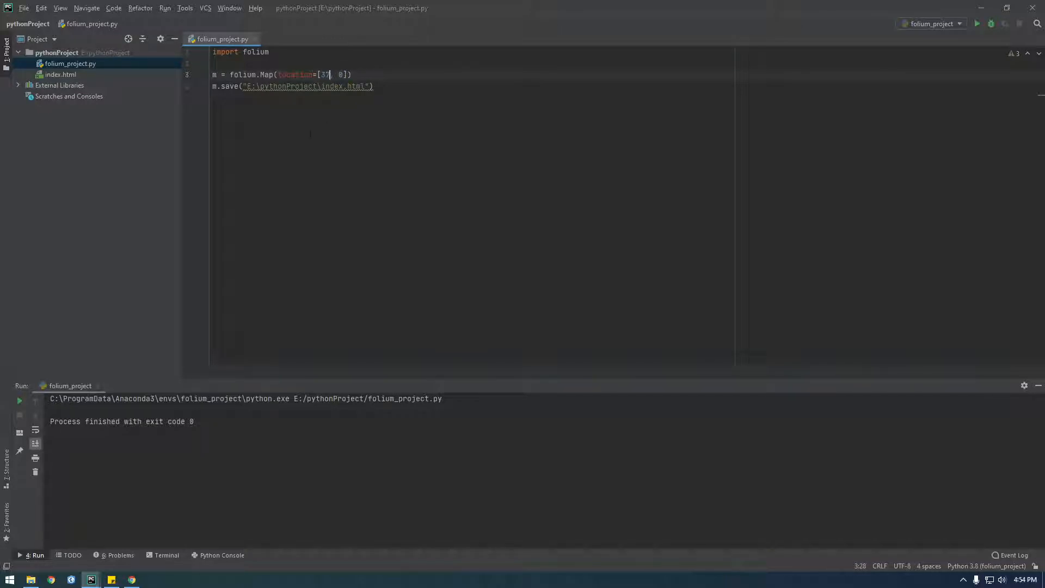
Rerun the script and open the regenerated index.html in Chrome
right_click(222, 39)
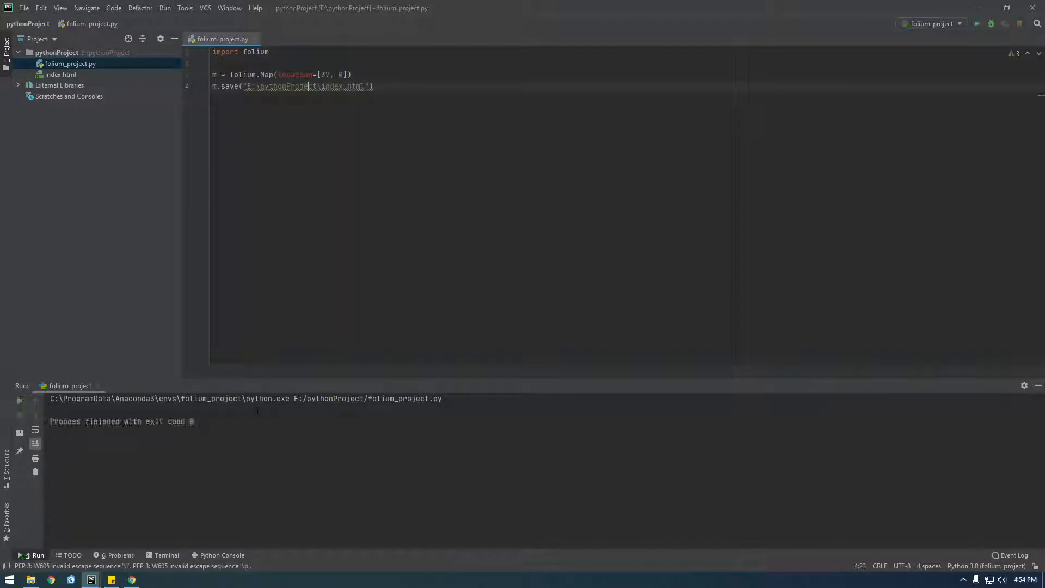
click(30, 579)
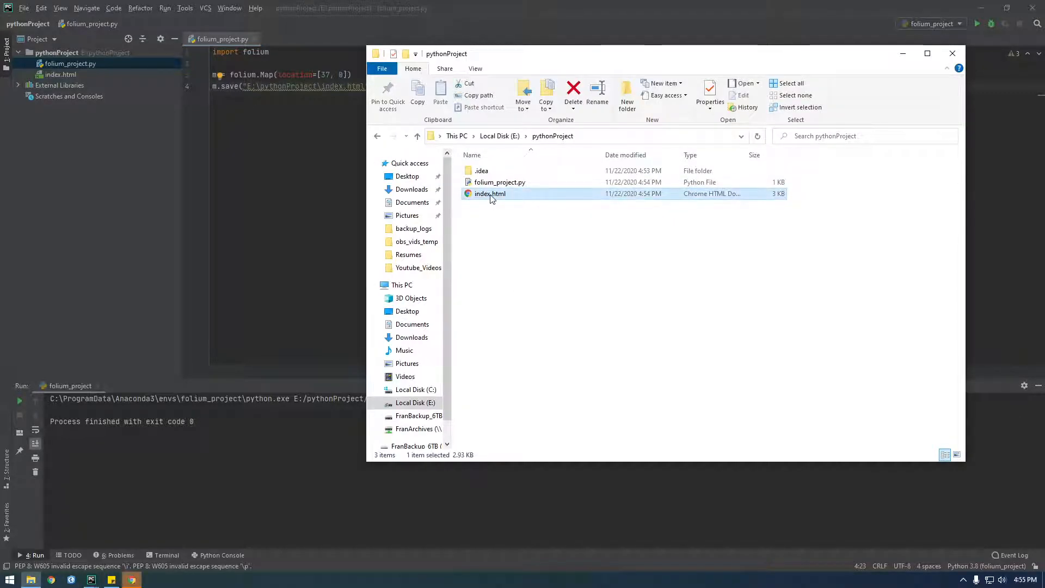
double_click(490, 193)
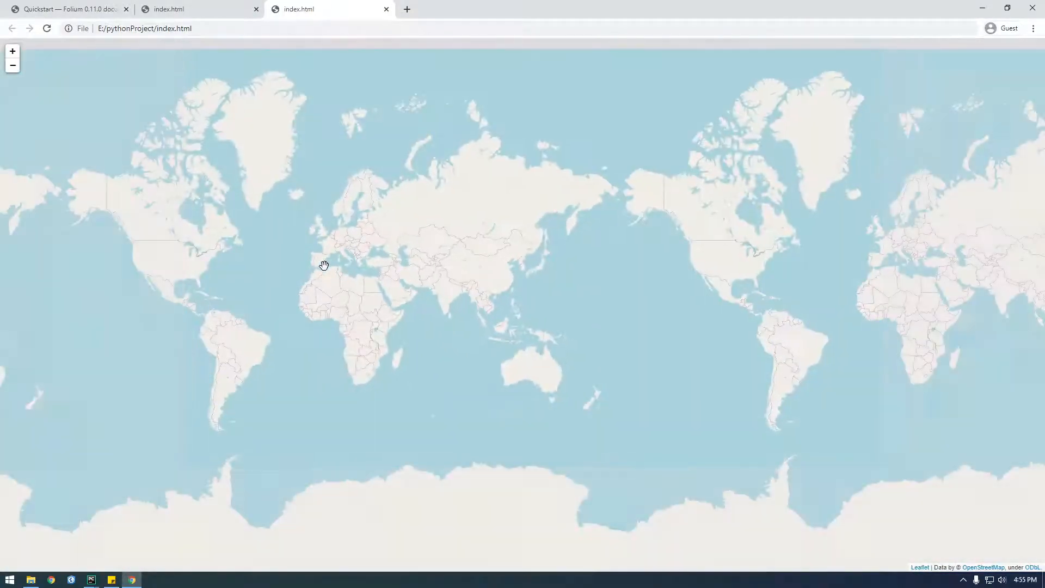
Find the Quickstart Markers examples and copy the zoom_start=12 setting
scroll(down, 3)
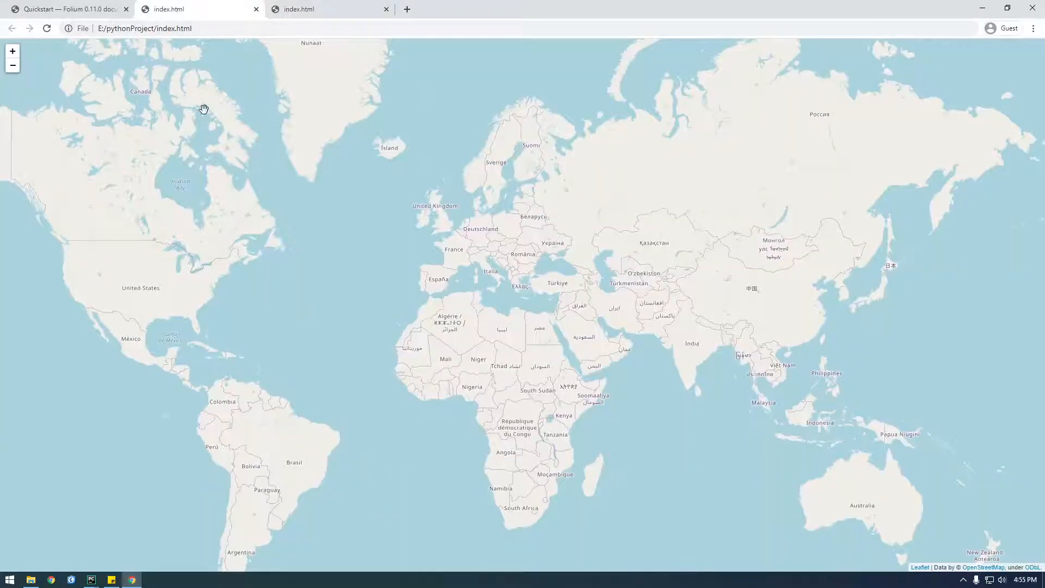
click(66, 9)
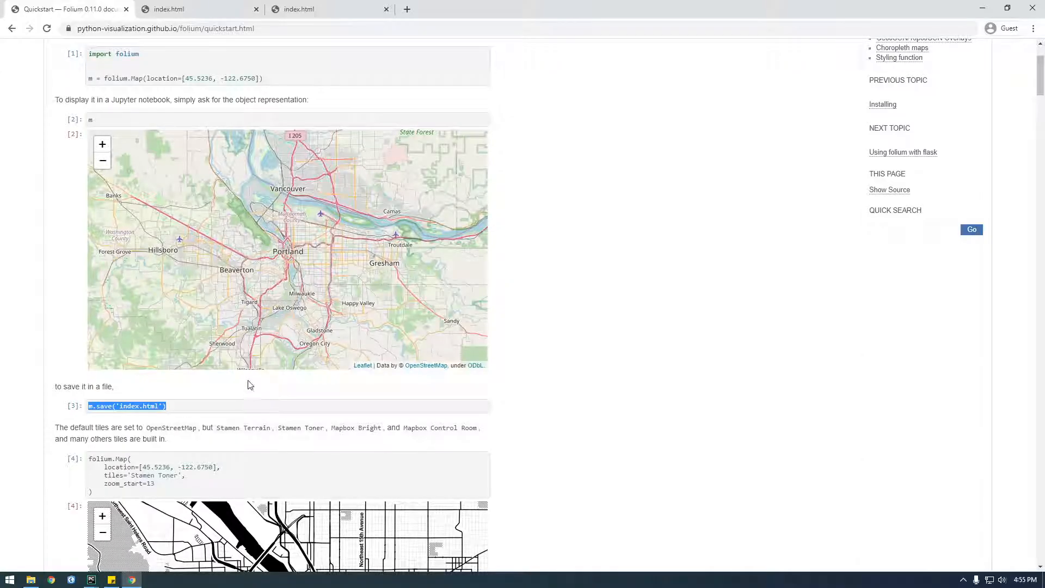
scroll(down, 3)
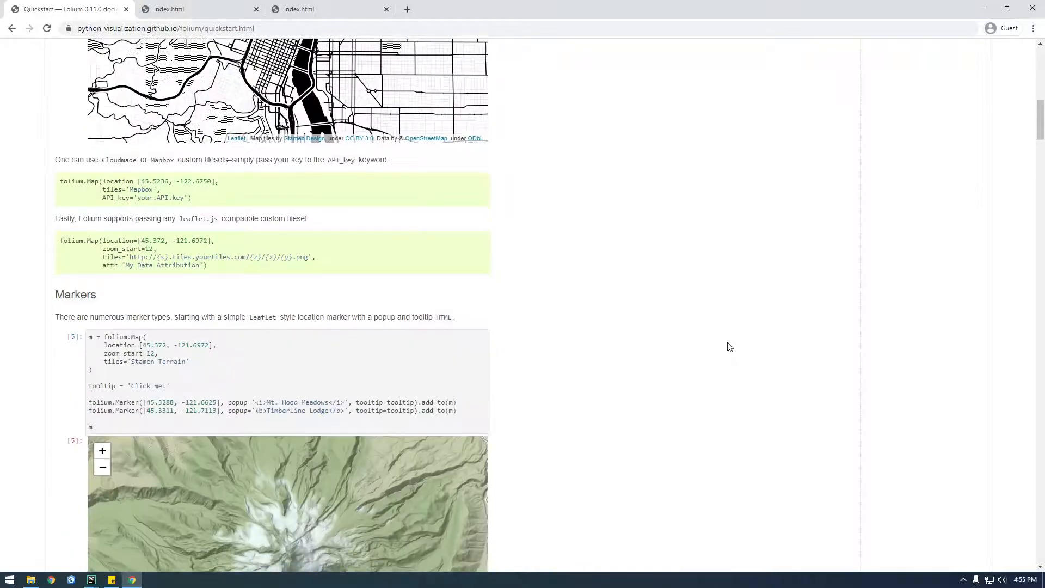
scroll(down, 3)
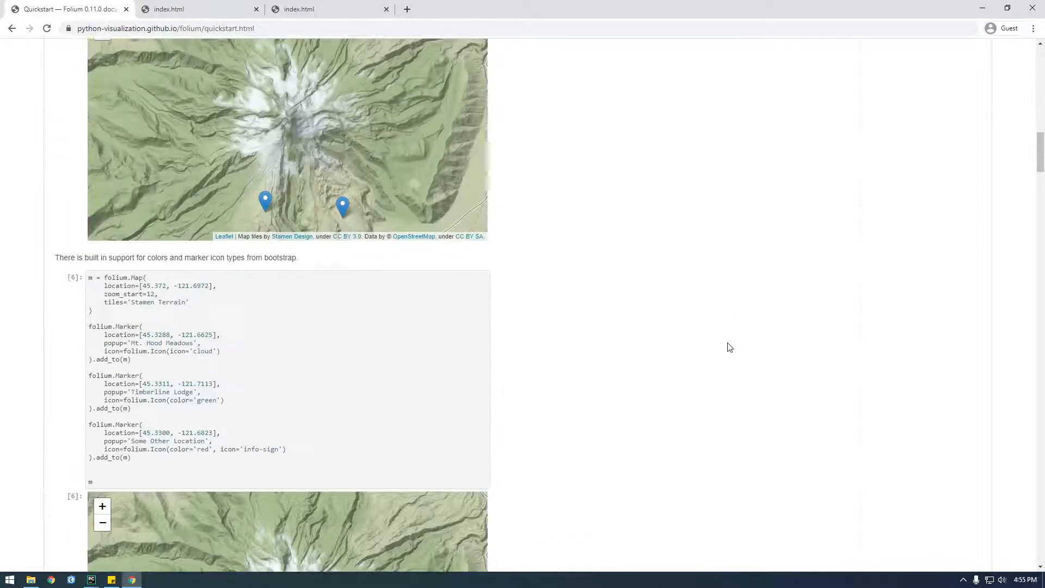
scroll(down, 3)
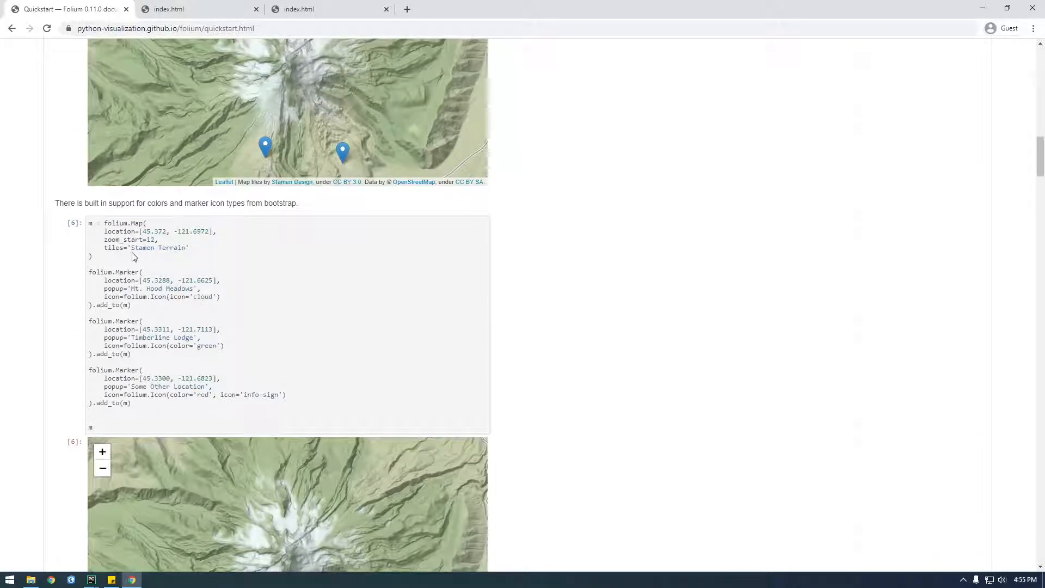
right_click(130, 240)
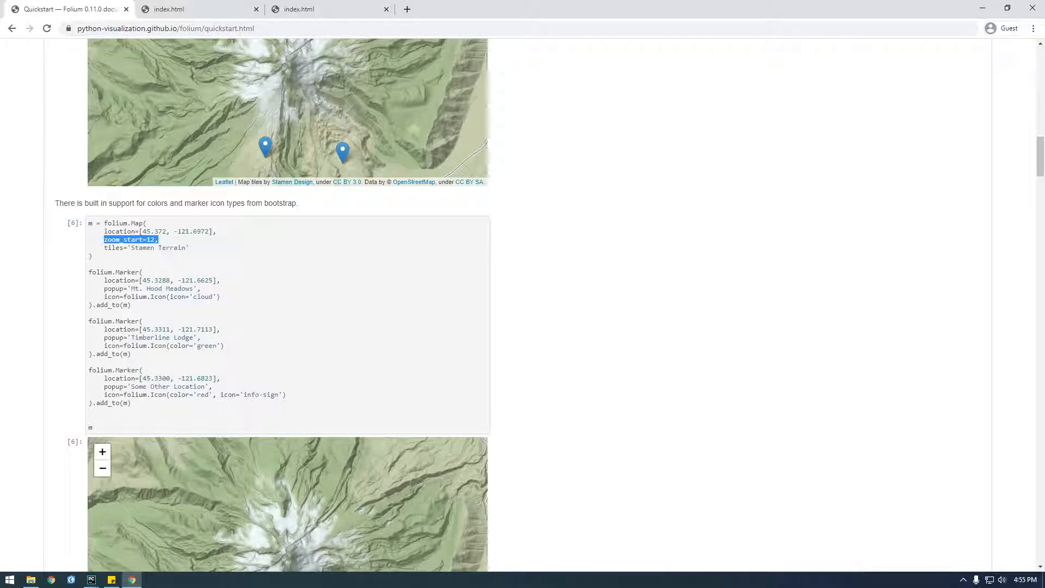
Add zoom_start=12 after location [37, 0] in the folium.Map call
click(91, 579)
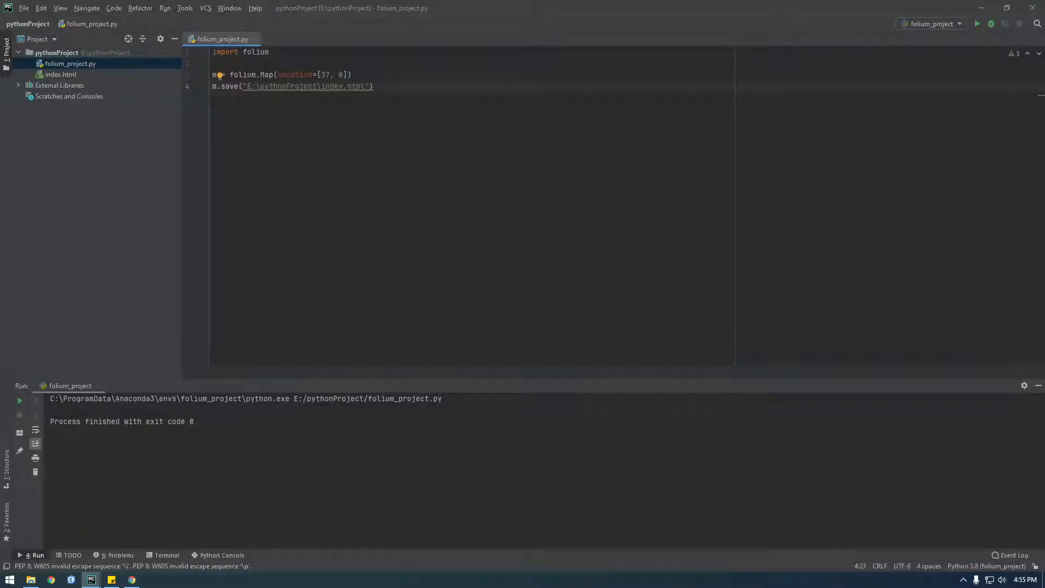
click(131, 579)
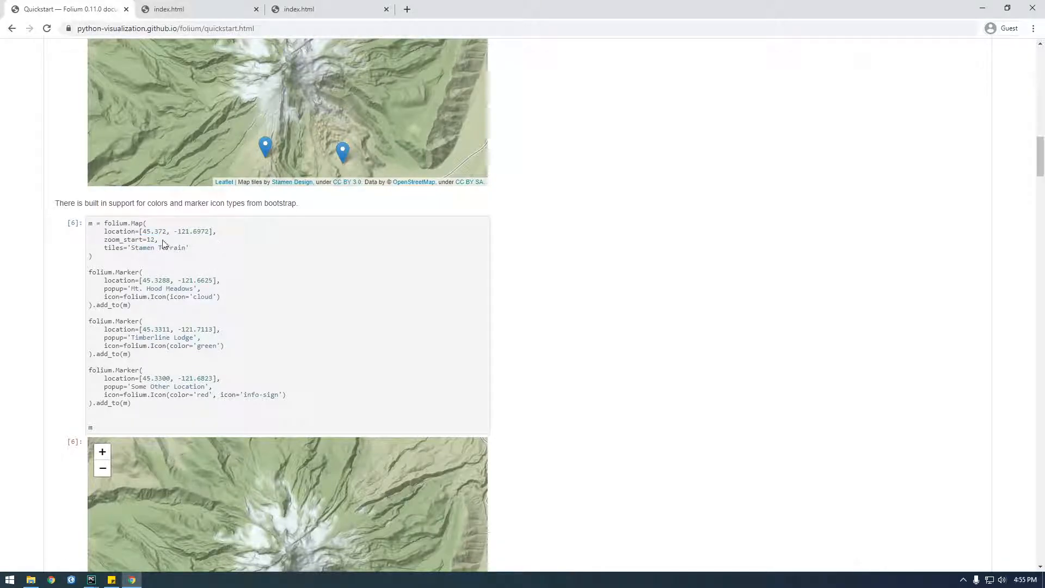
mouse_move(92, 579)
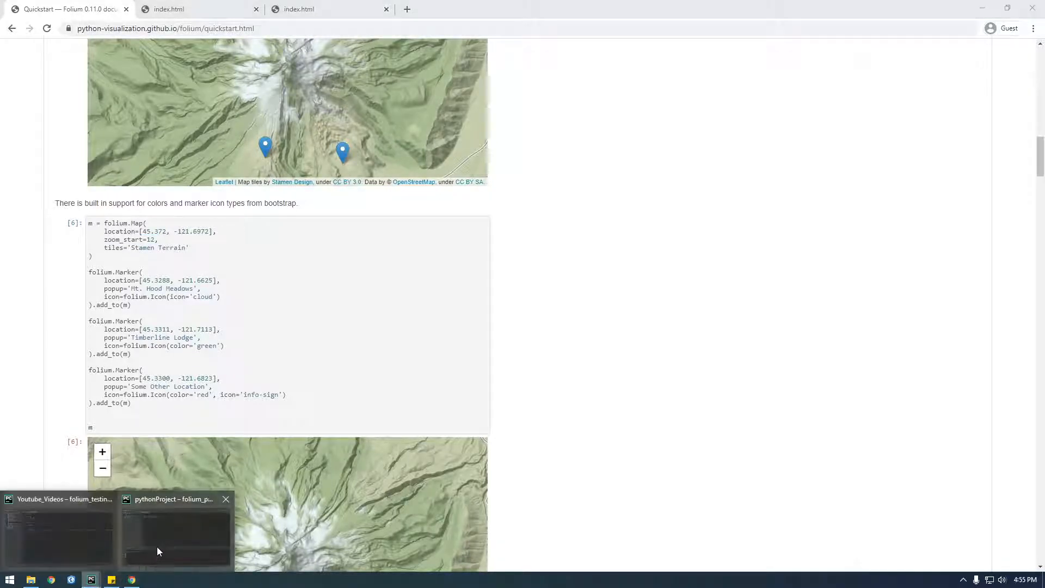
click(175, 527)
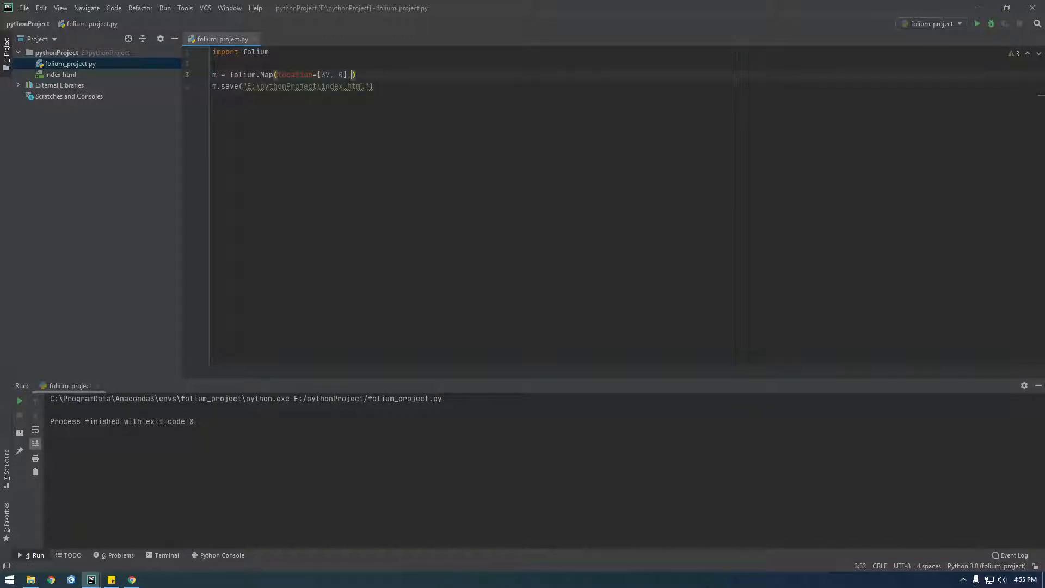
text(,zoom_start=12,)
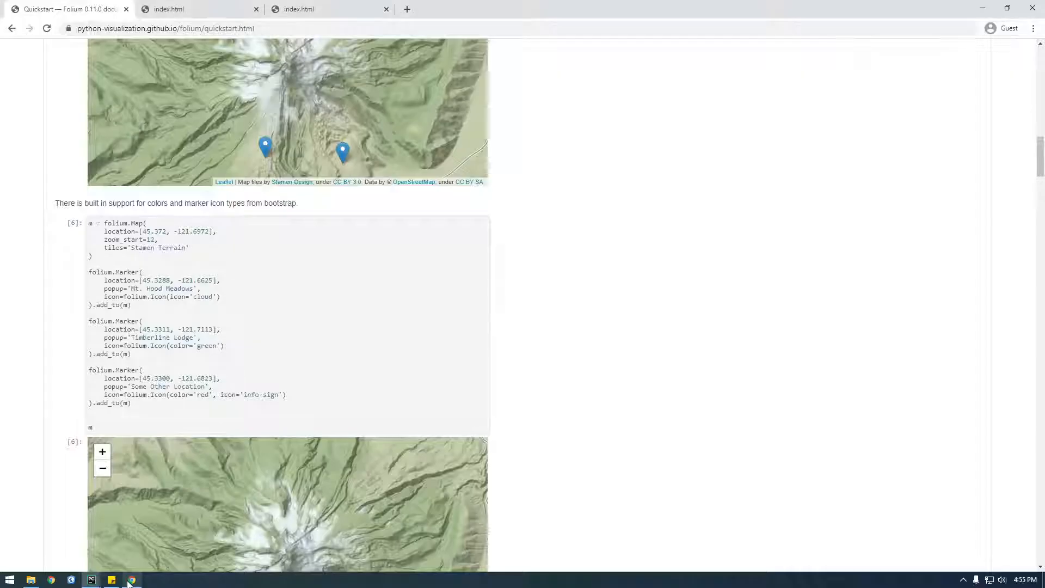
Rerun the script with zoom_start 2.5 and reload index.html in Chrome
click(169, 9)
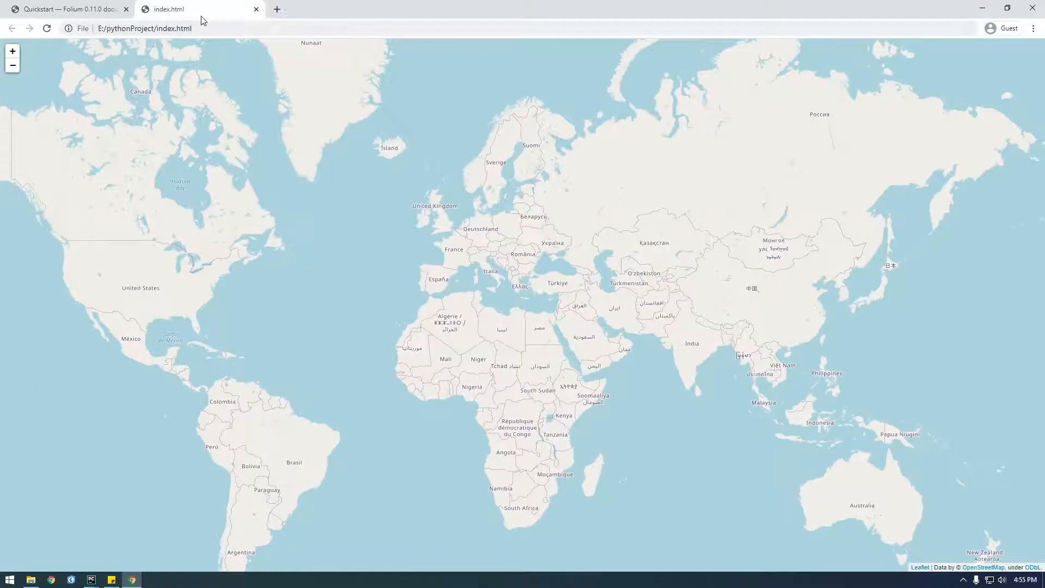
click(46, 28)
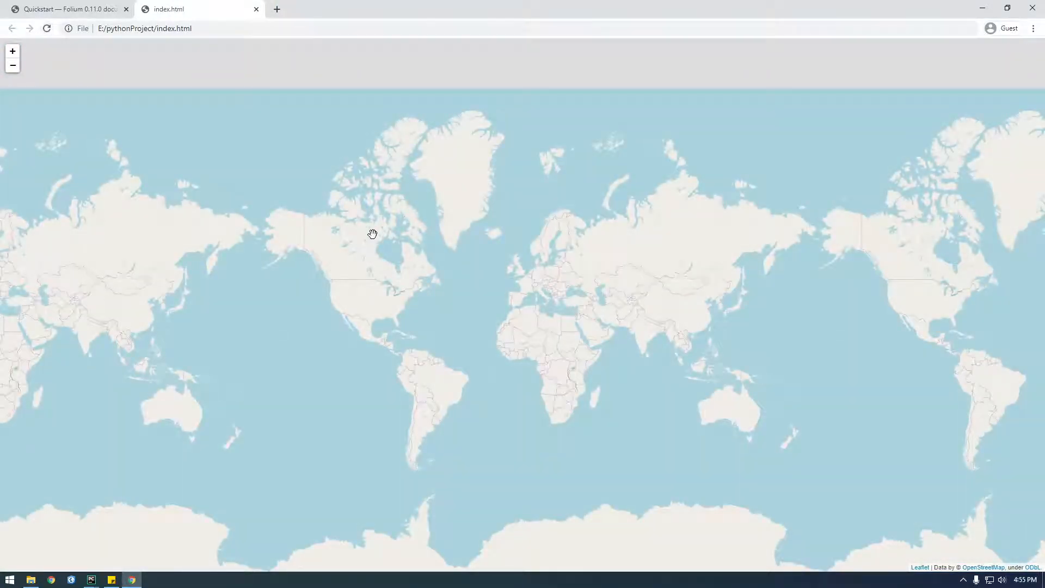
mouse_move(92, 579)
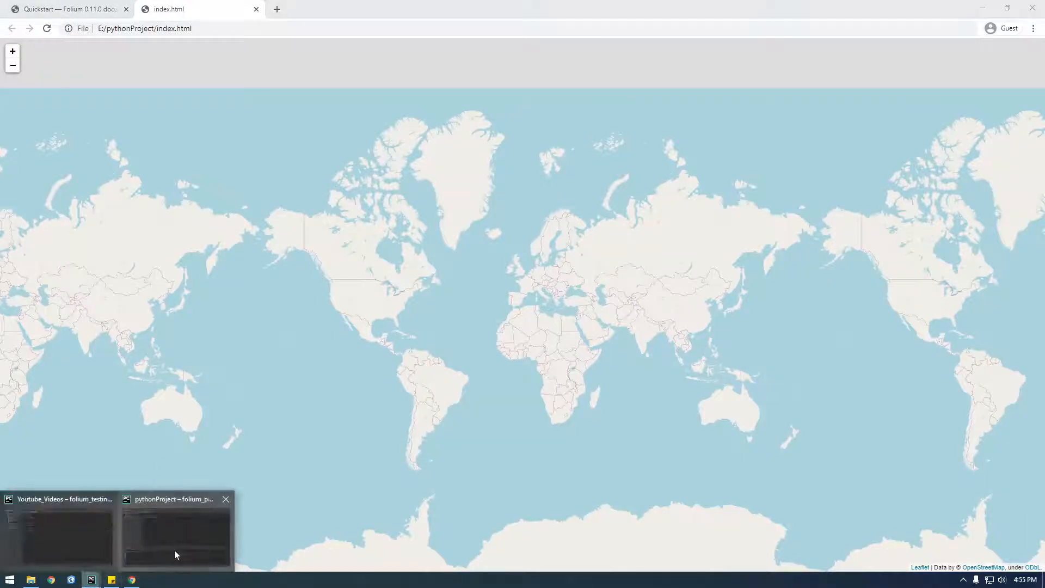
click(175, 527)
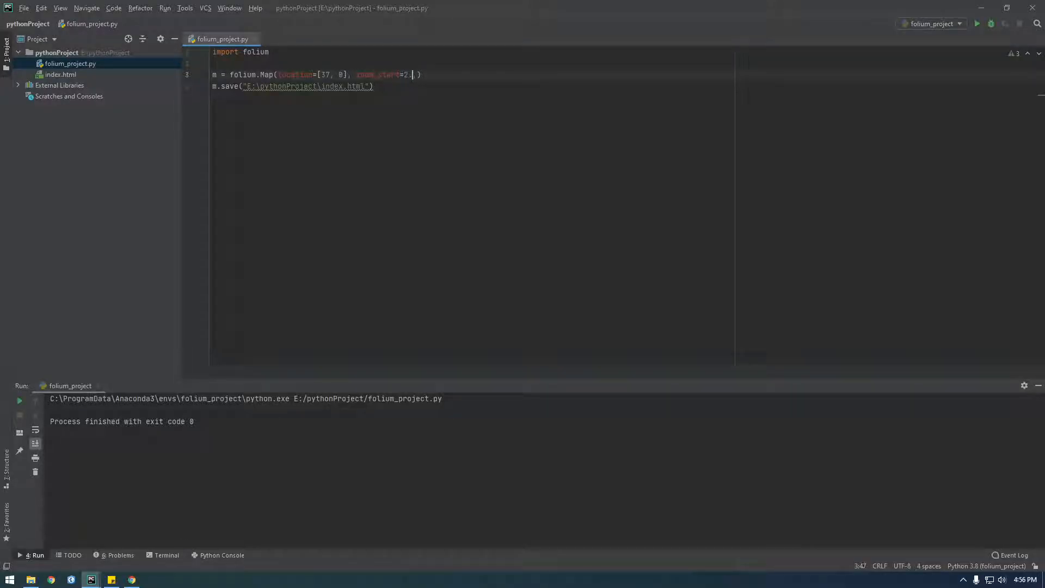
right_click(222, 39)
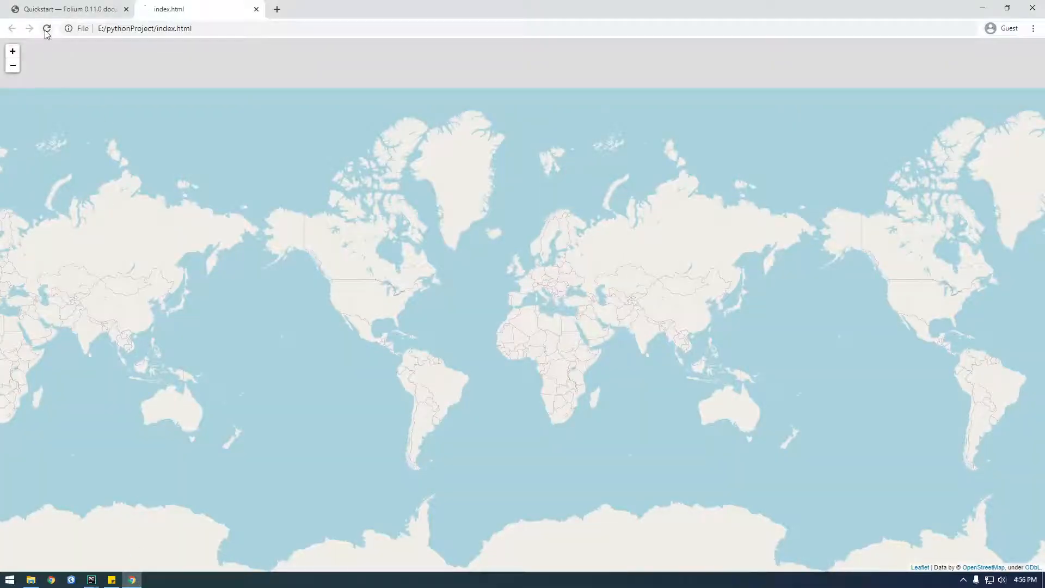
click(45, 28)
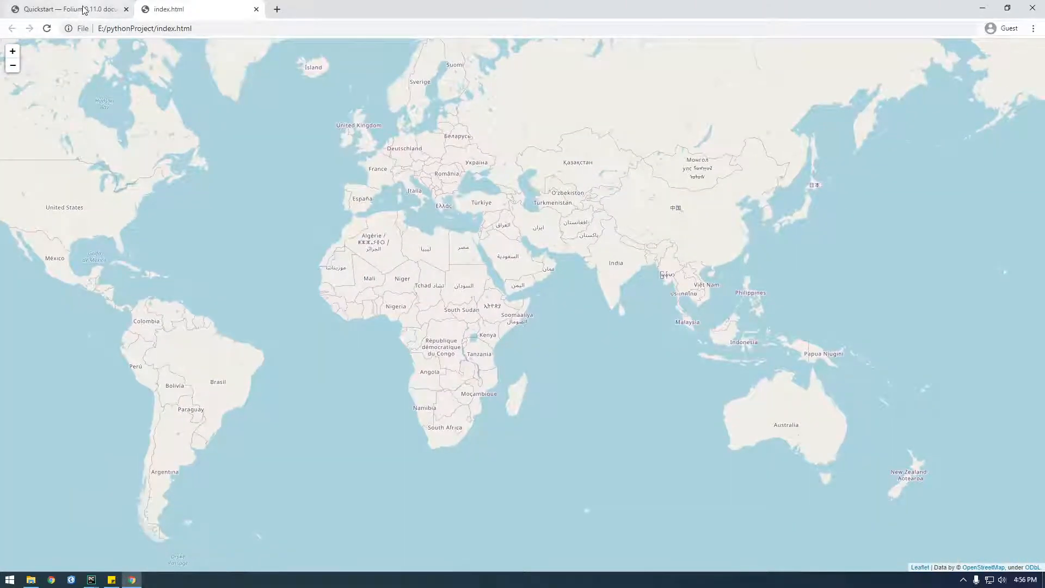
Scroll the Folium Quickstart docs to the Markers example with the Mt. Hood Meadows and Timberline Lodge lines
click(60, 9)
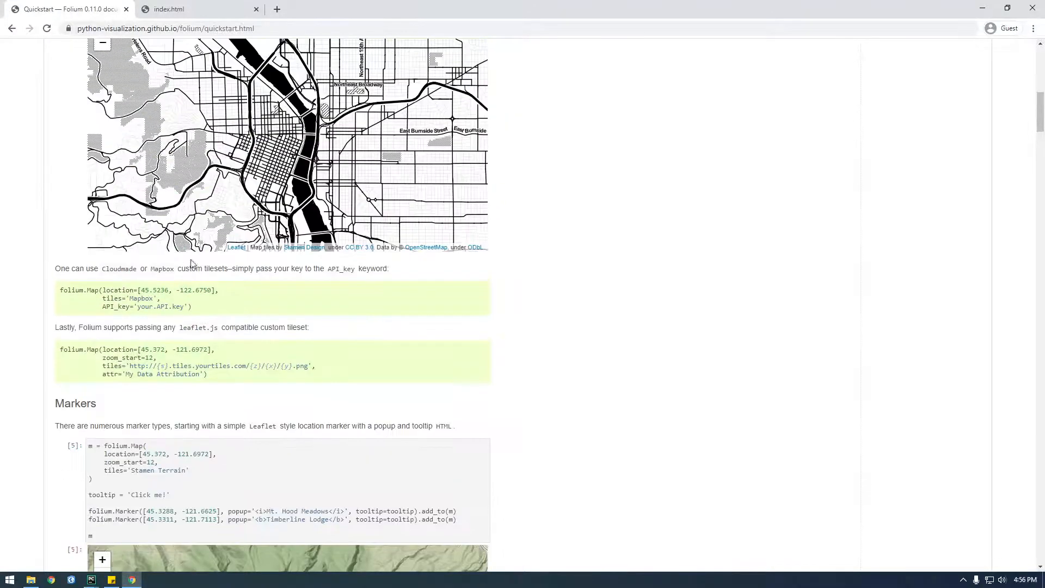
scroll(up, 3)
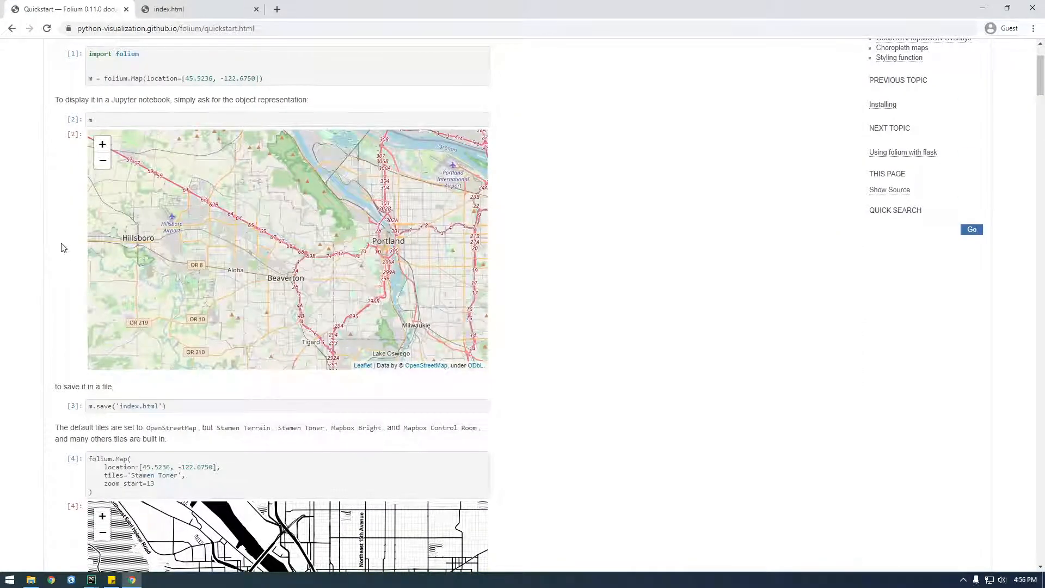
scroll(down, 3)
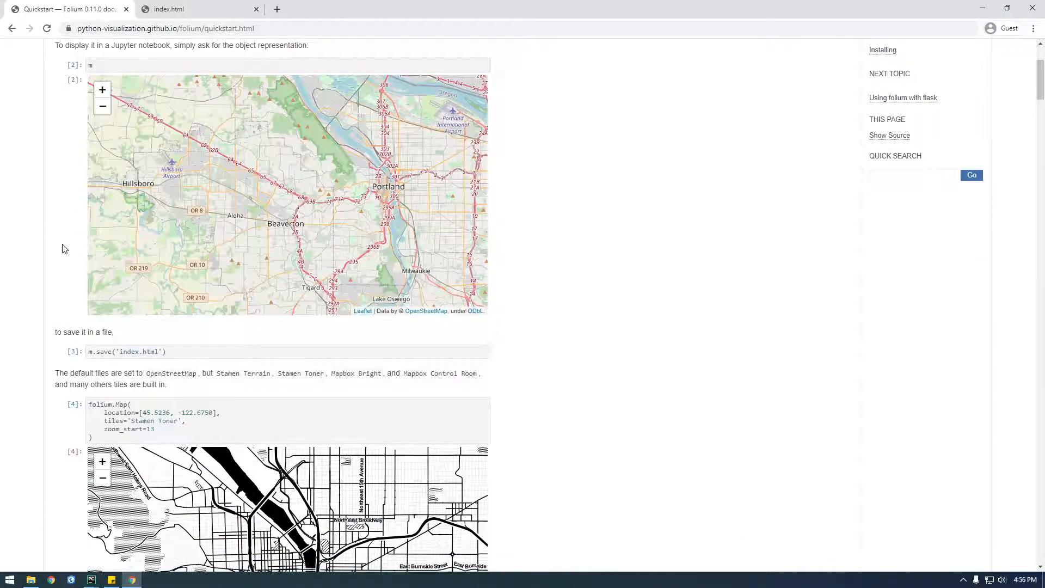
scroll(down, 3)
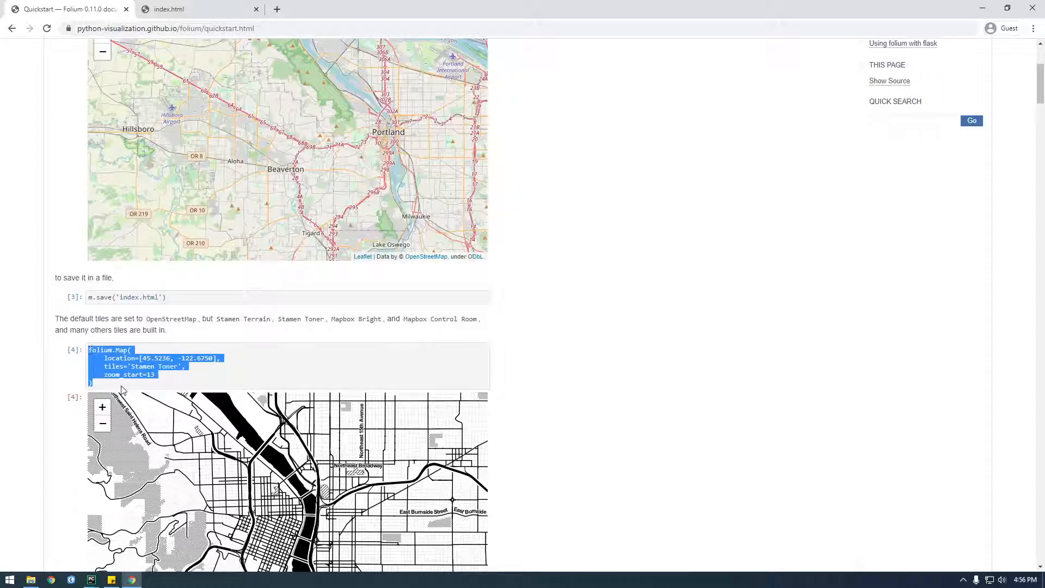
scroll(down, 3)
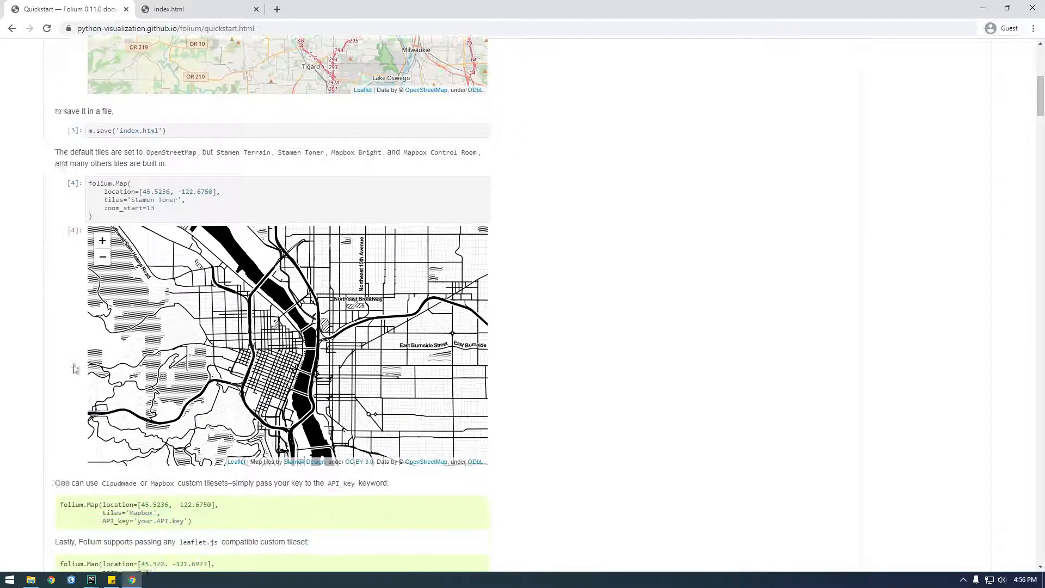
scroll(down, 3)
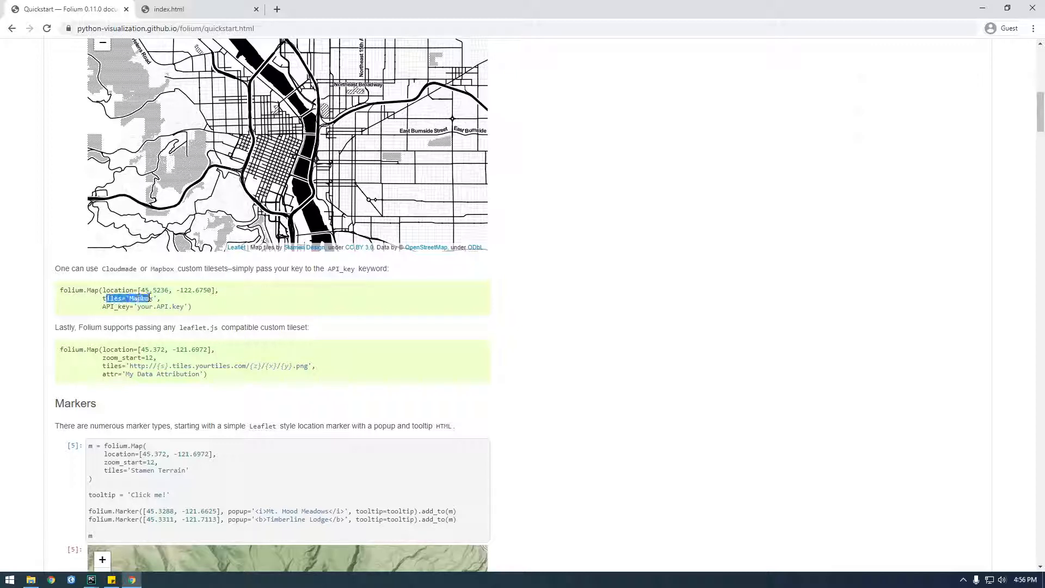
double_click(160, 306)
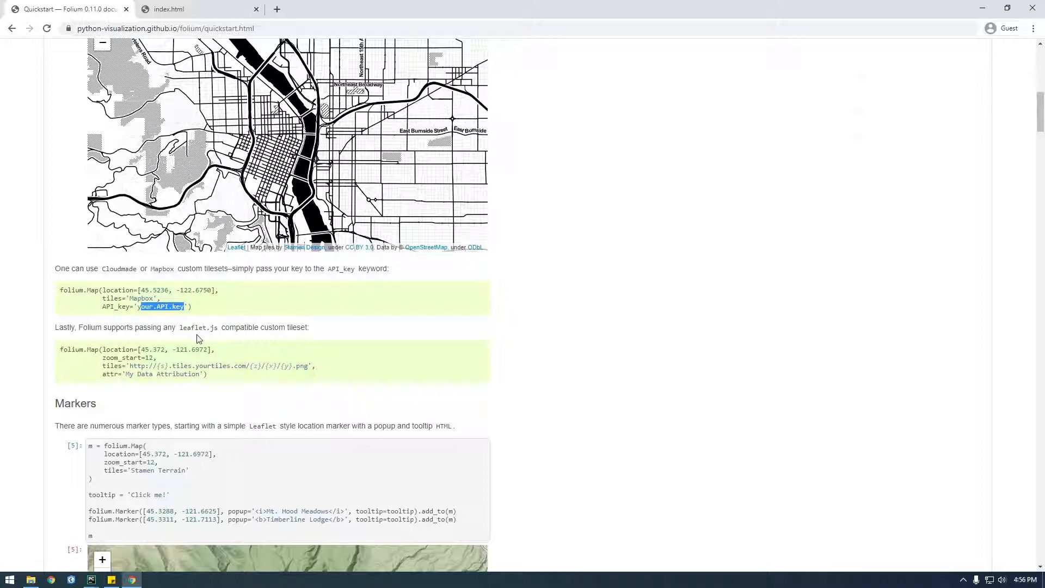
scroll(down, 3)
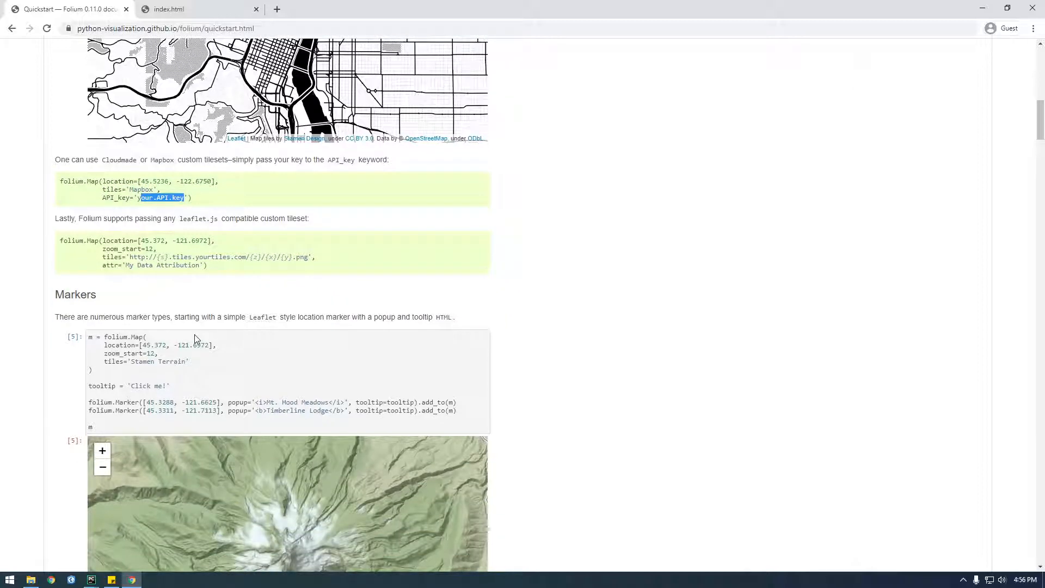
scroll(down, 3)
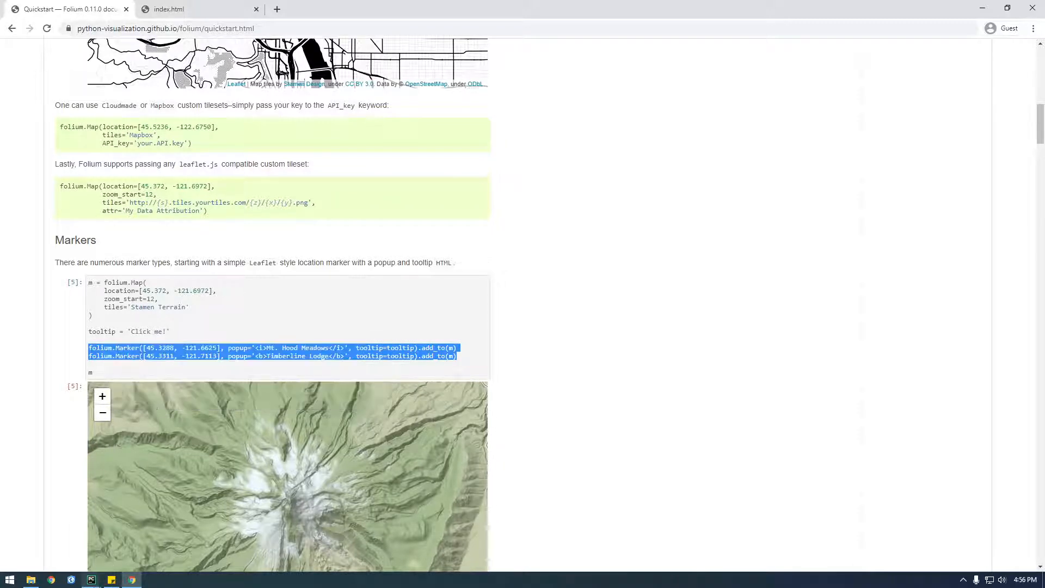
Paste both Mt. Hood marker lines above m.save, remove their tooltip arguments, and run the script
click(91, 579)
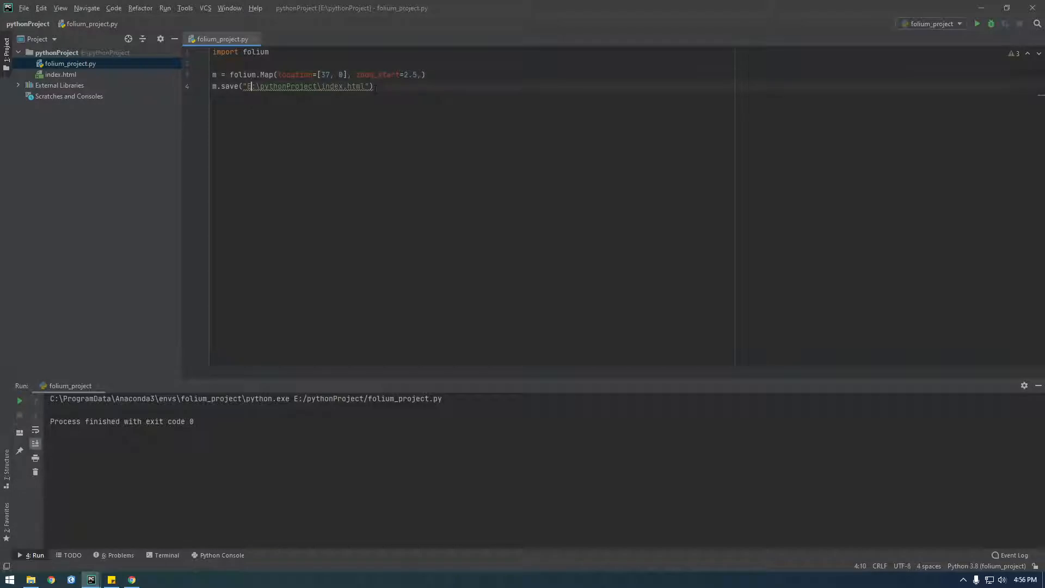
key(enter)
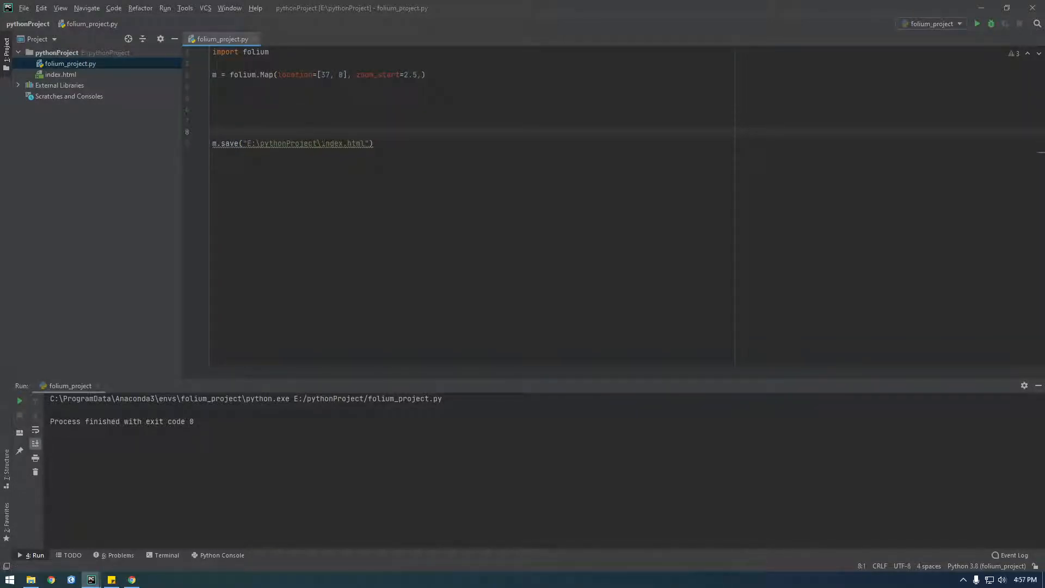
click(213, 97)
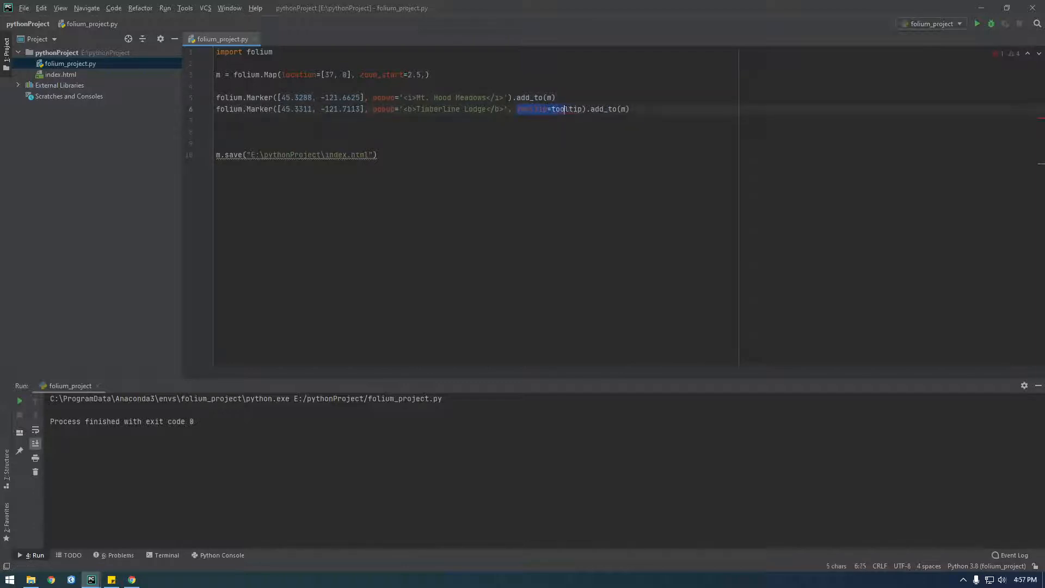
key(Delete)
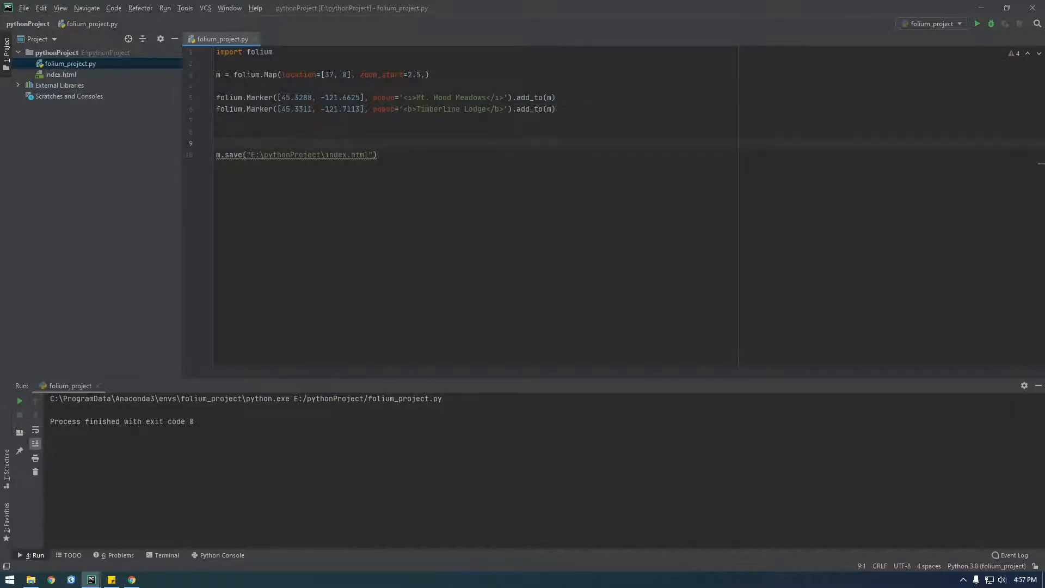
click(216, 86)
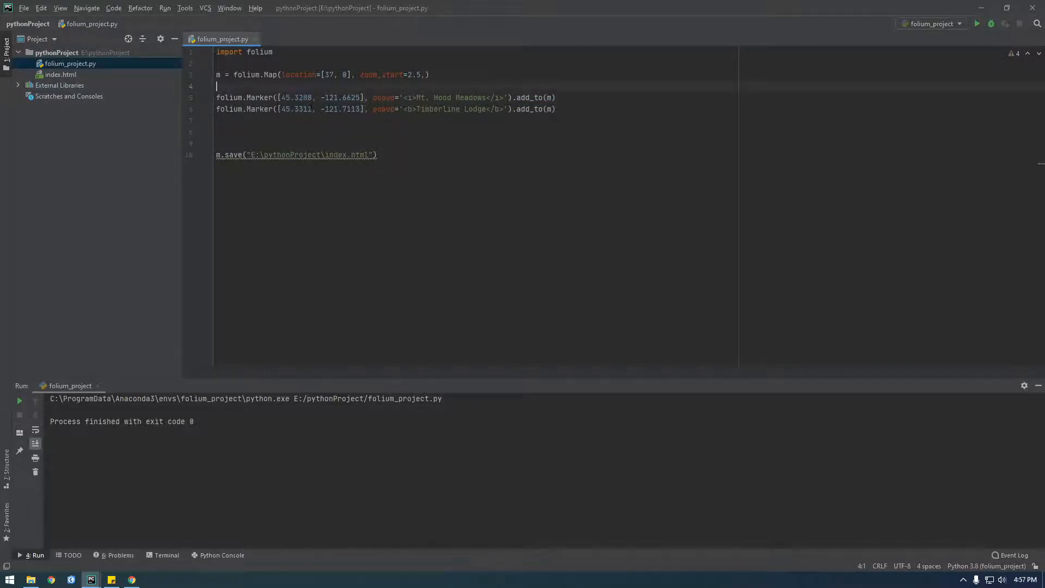
right_click(222, 38)
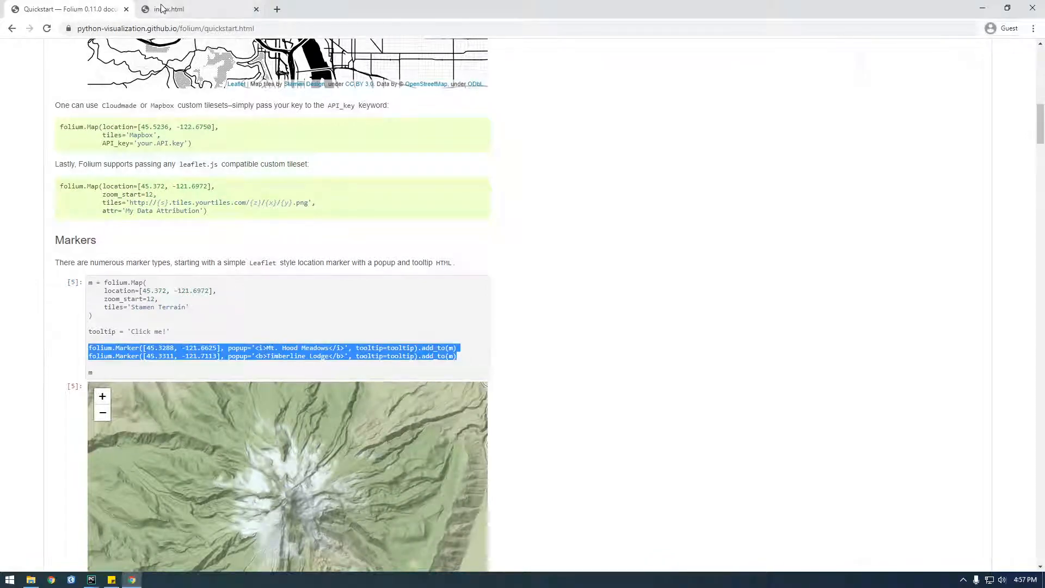
View the regenerated index.html map and open the Timberline Lodge and second marker popups
click(170, 8)
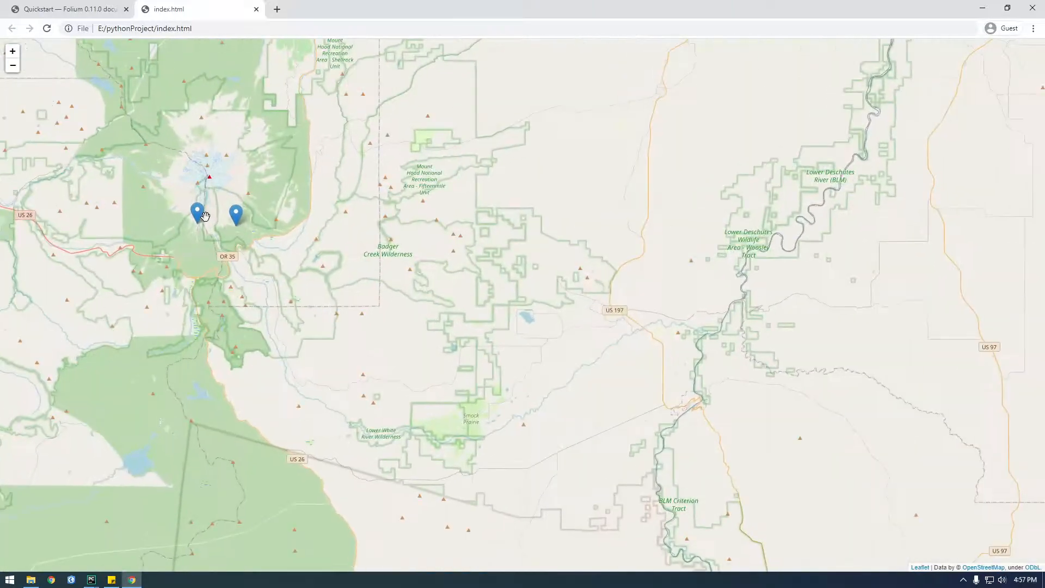
click(198, 212)
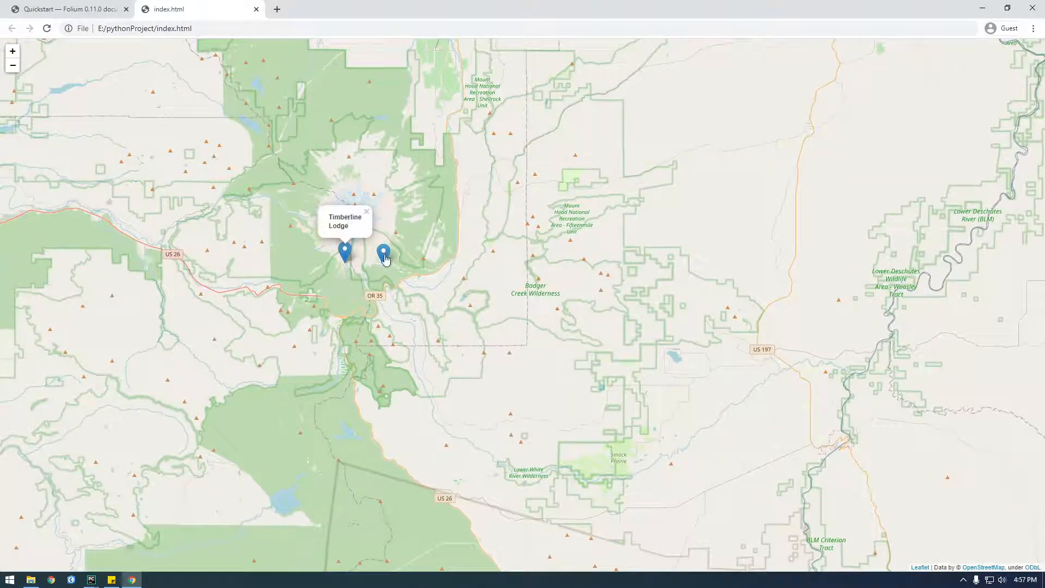
click(383, 252)
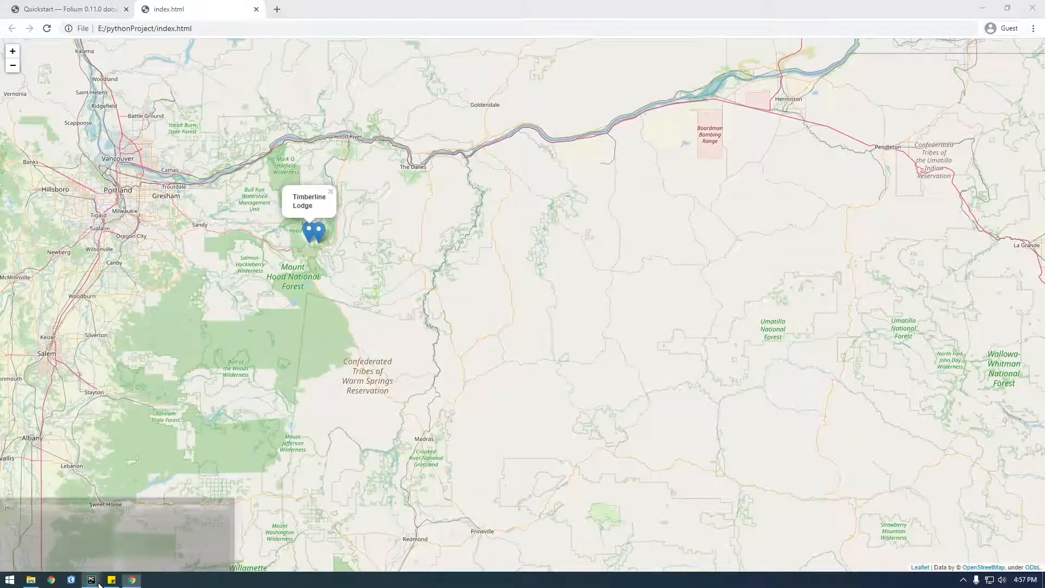
Return to folium_project.py and place the cursor on the blank line before the save call
click(91, 579)
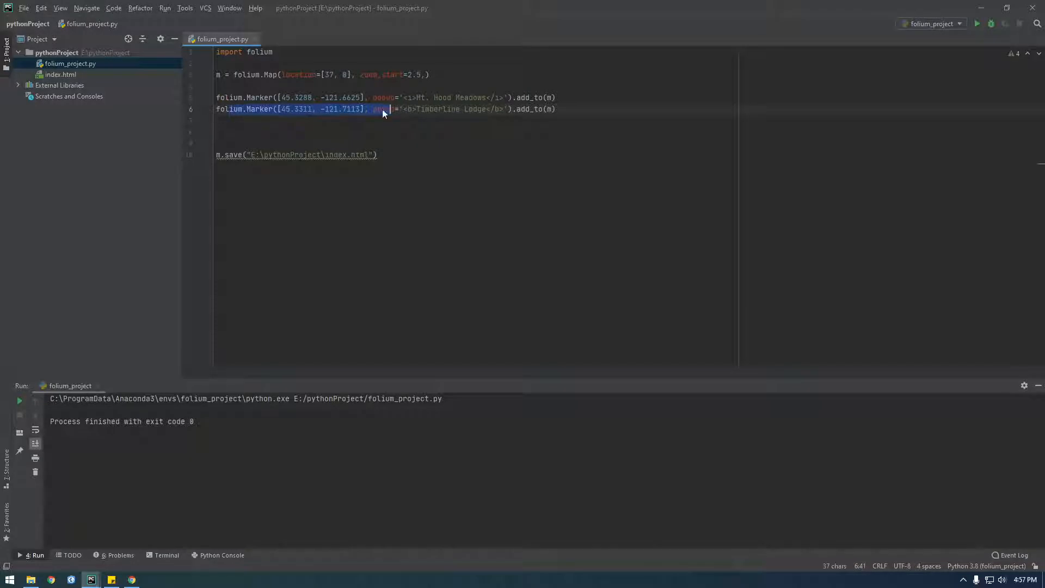
click(410, 109)
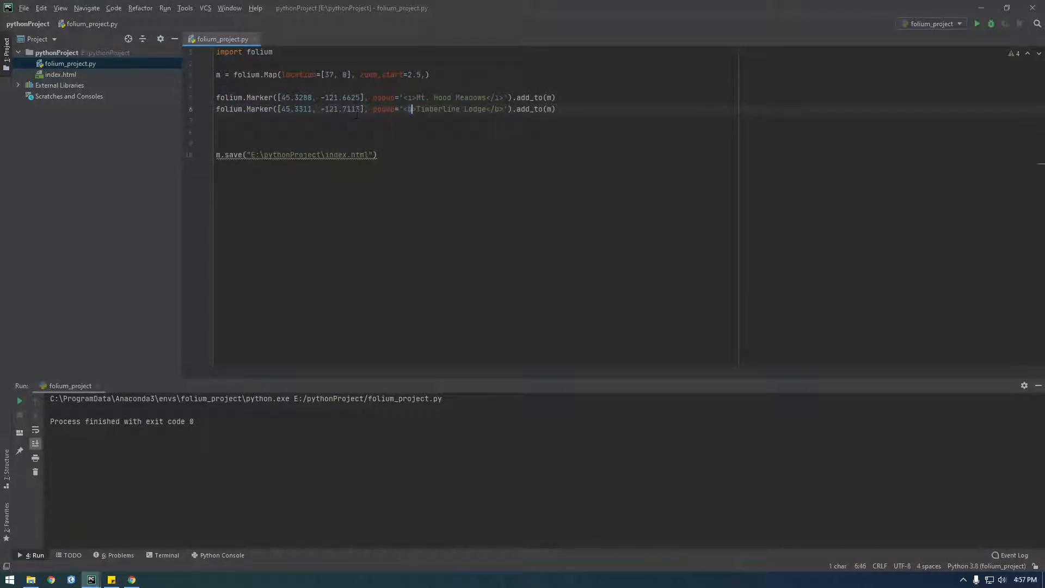
click(236, 143)
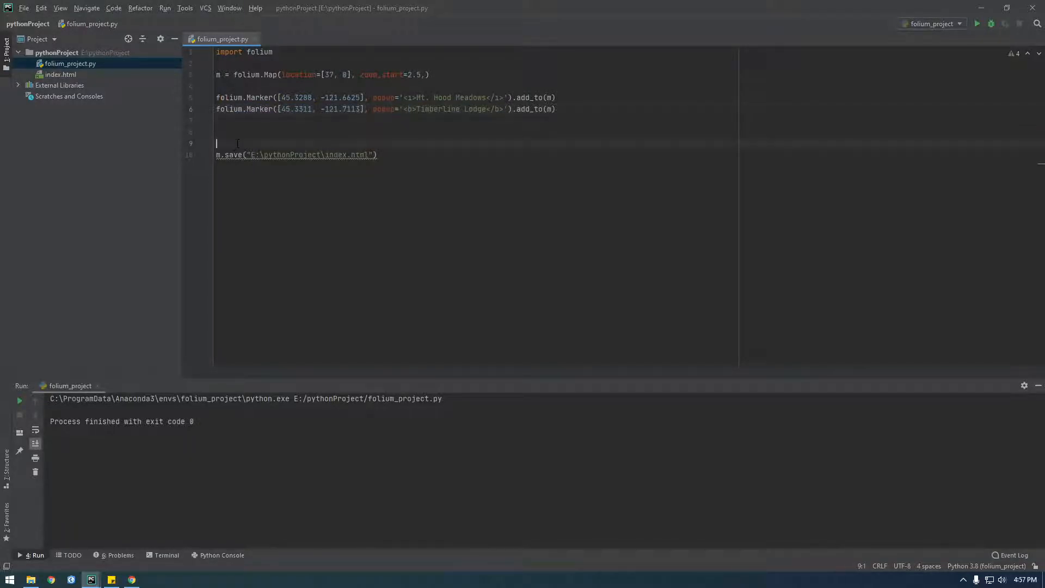